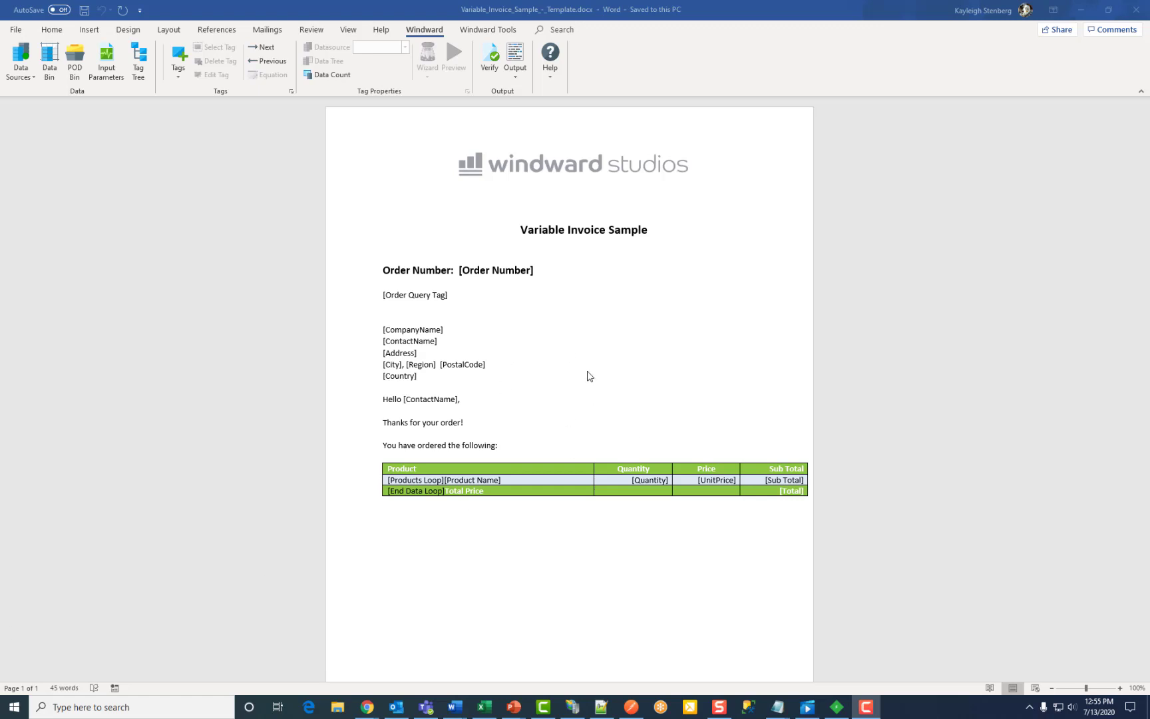
mouse_move(579, 366)
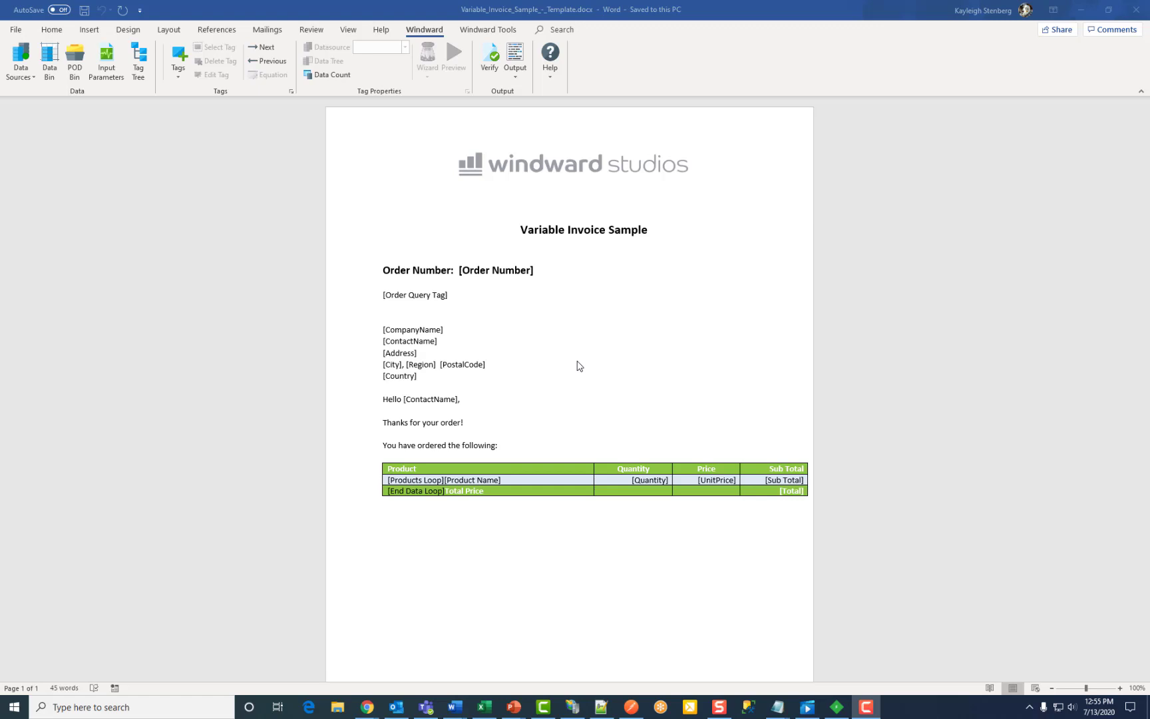
mouse_move(412, 303)
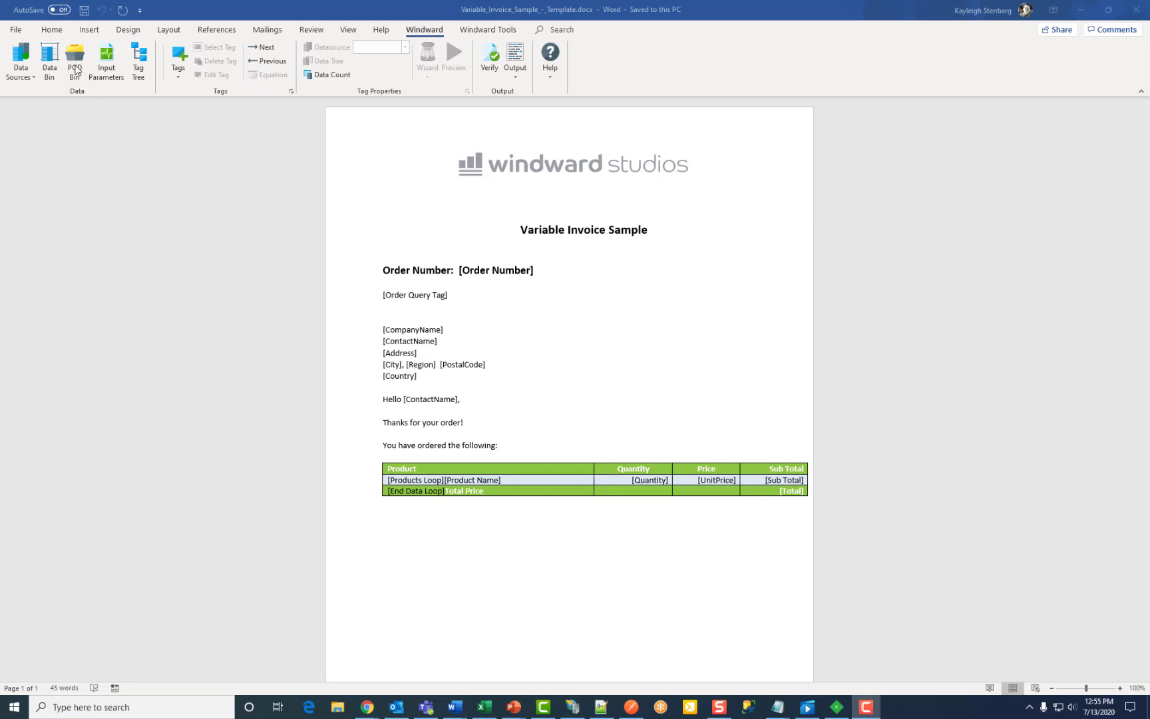
mouse_move(432, 39)
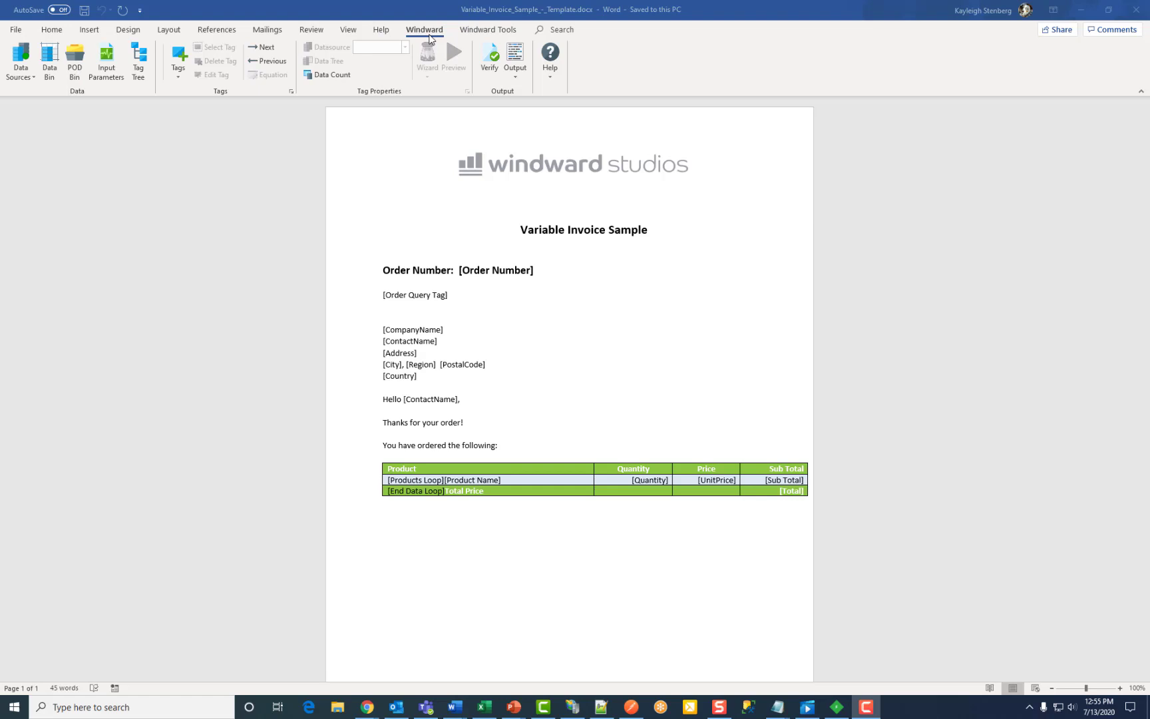
Step: Start creating a datasource POD from the Windward PODs pane
left_click(74, 59)
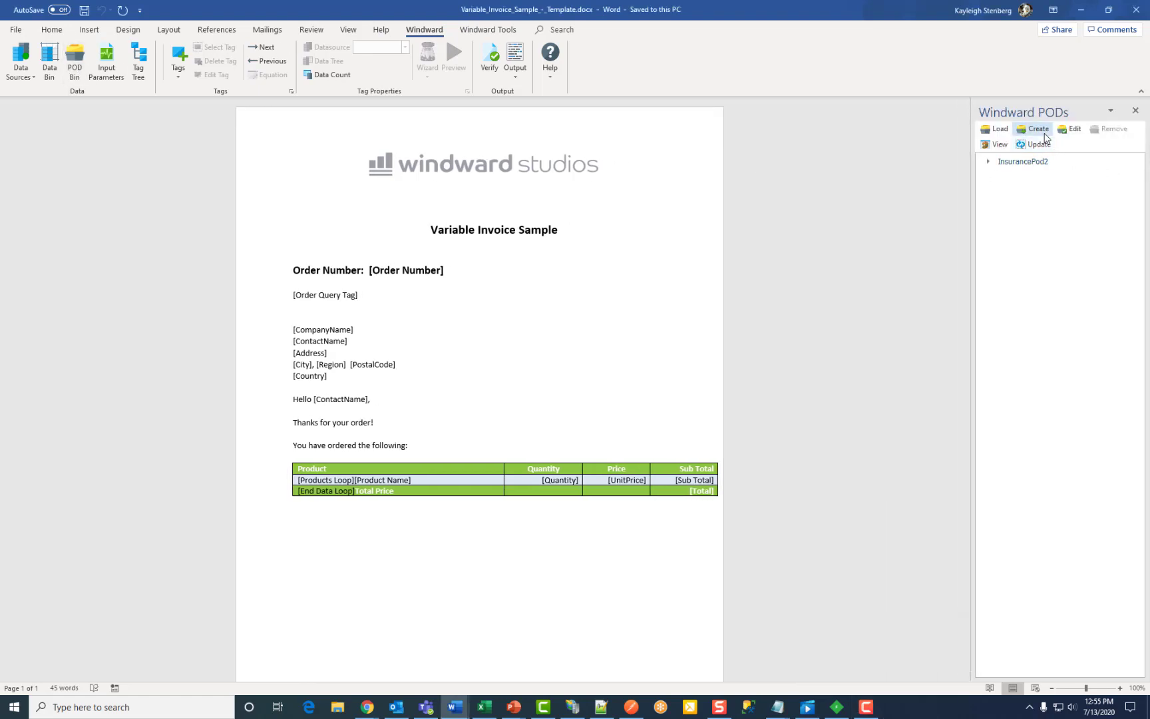
left_click(1037, 129)
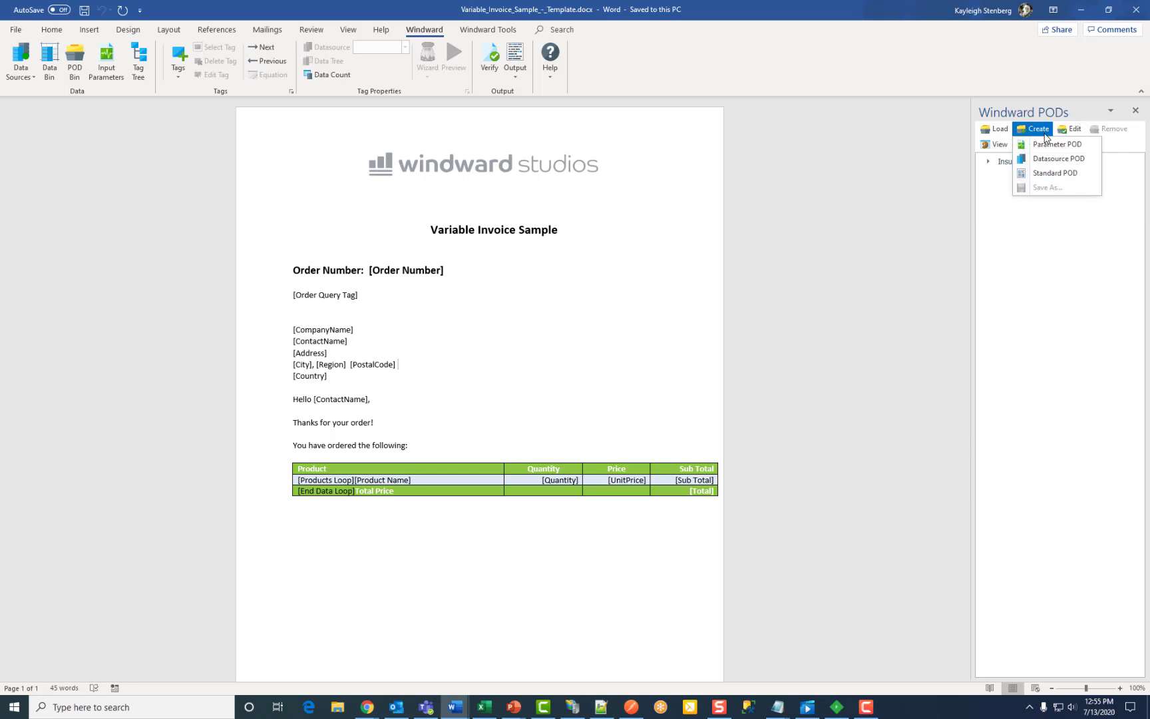
mouse_move(1056, 158)
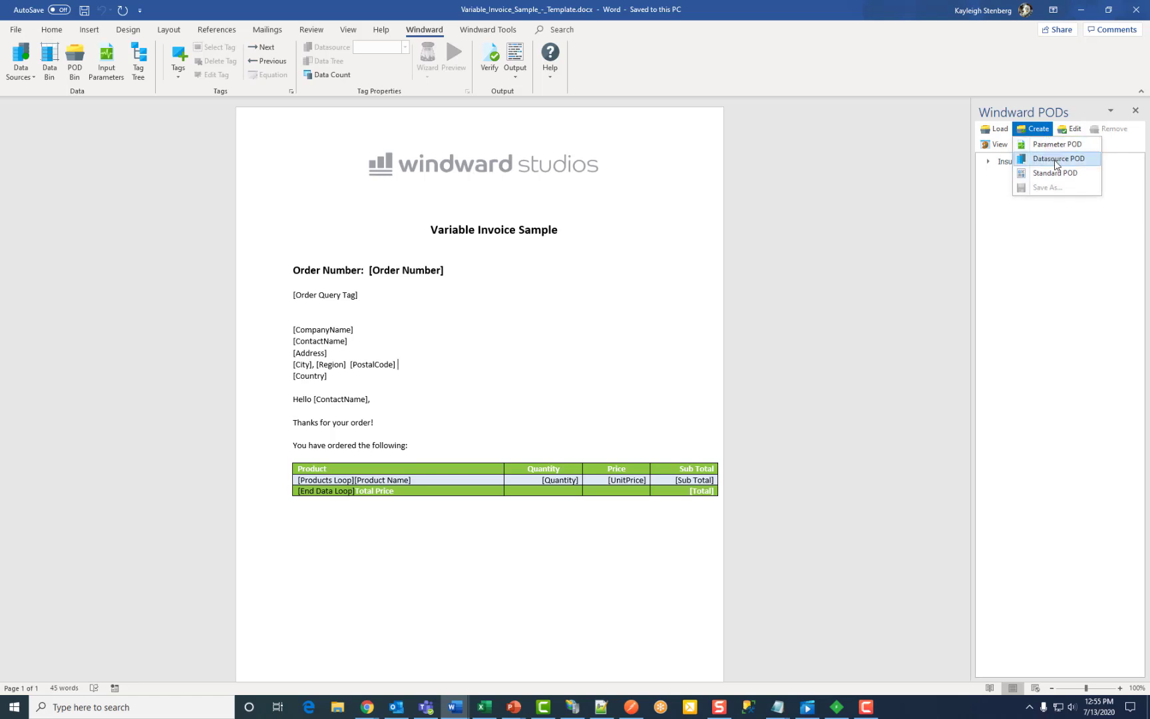
left_click(1058, 159)
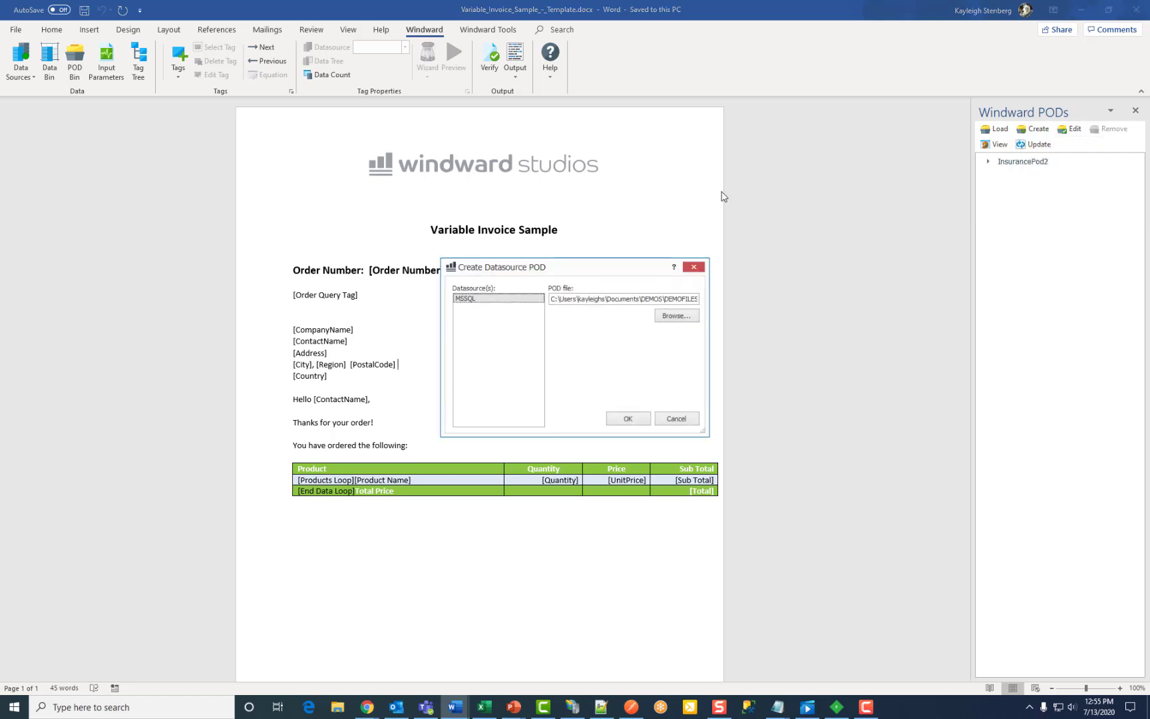
mouse_move(586, 362)
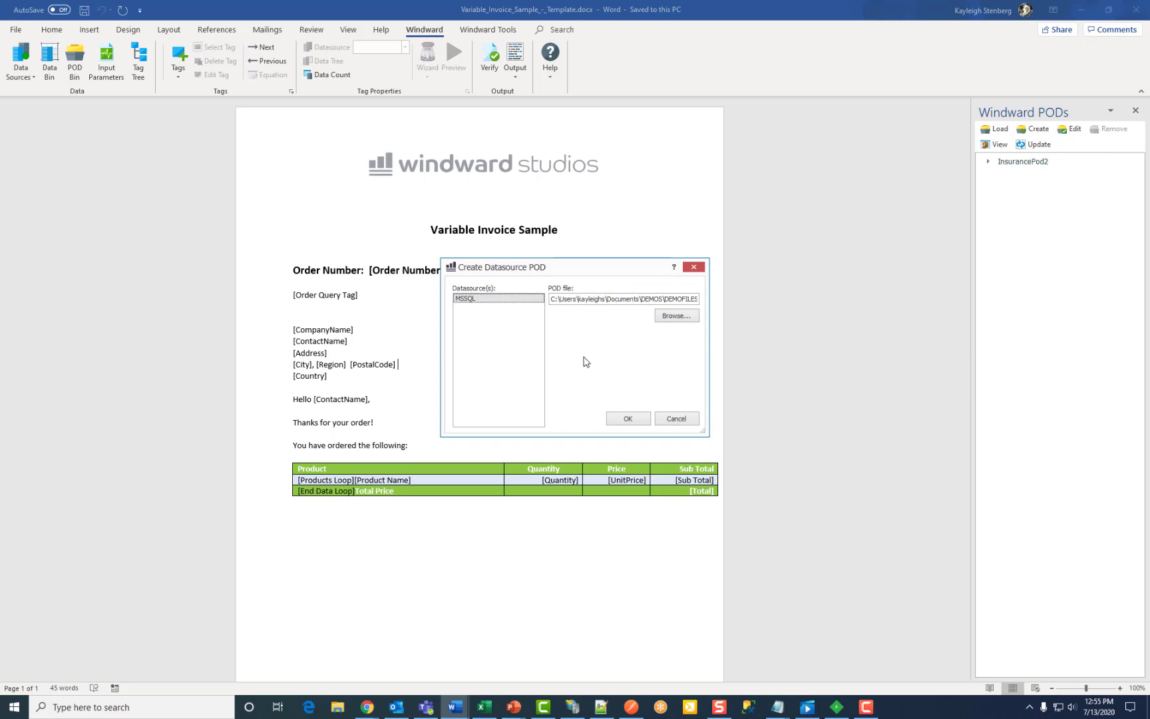
mouse_move(580, 362)
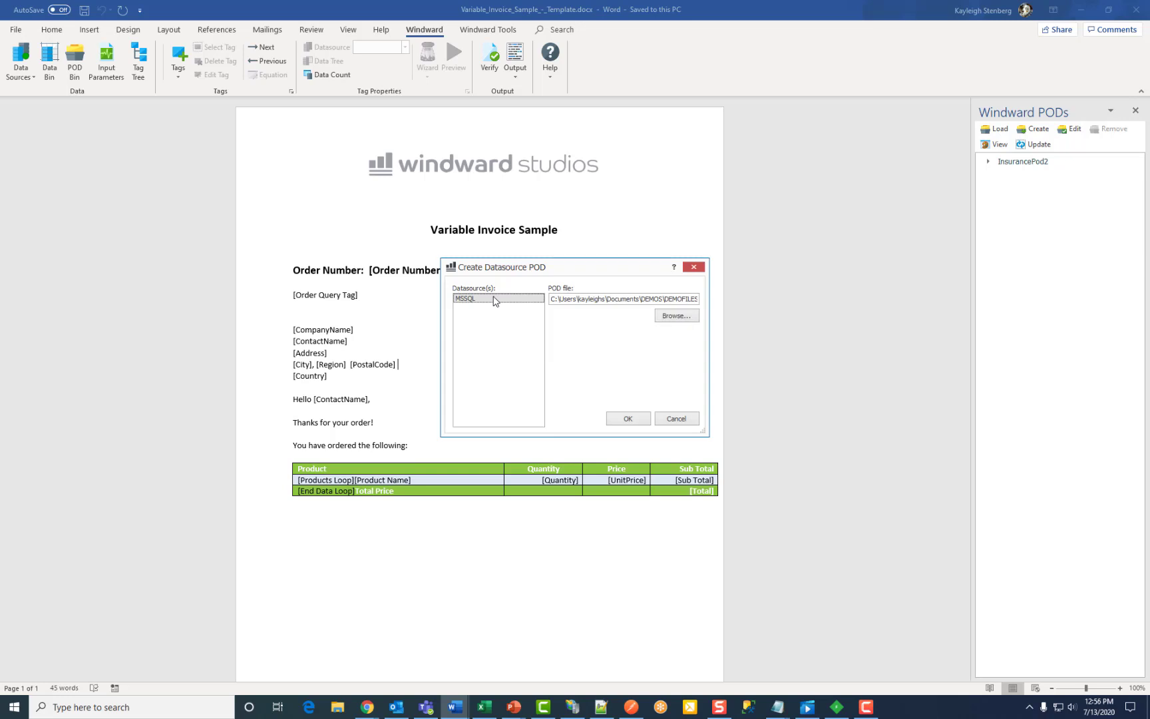
mouse_move(571, 309)
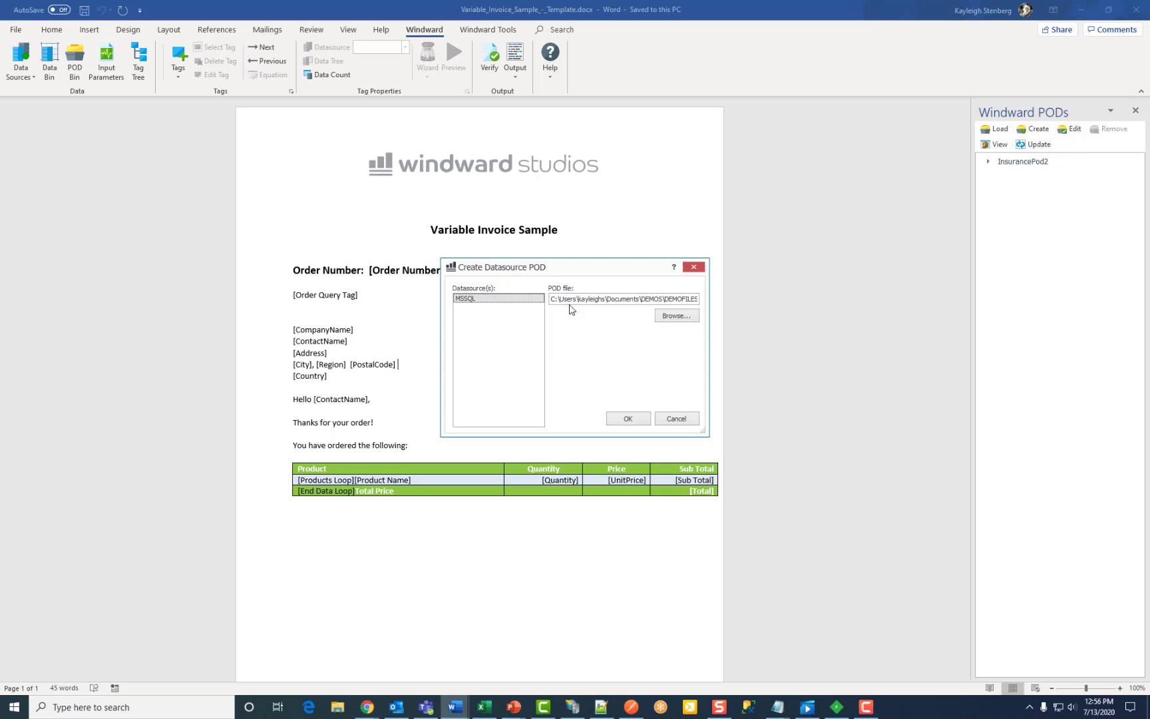
mouse_move(675, 316)
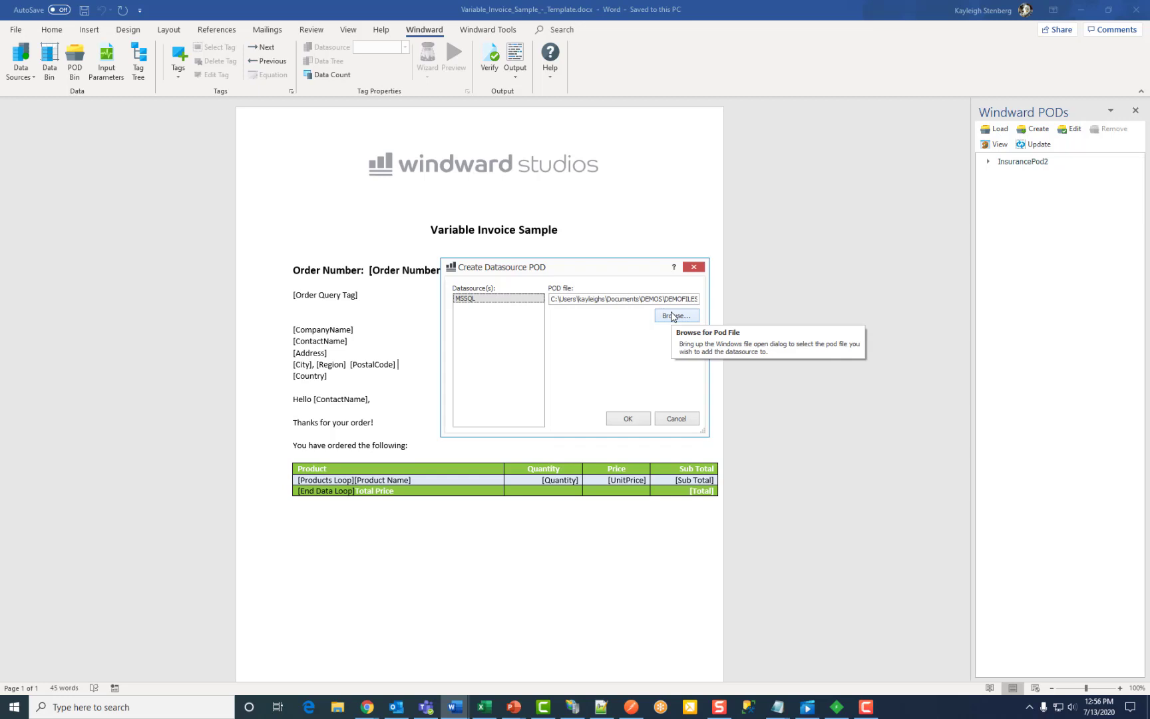
Step: Save the POD file as 'Datasou...' in DEMOFILES and add the MSSQL datasource to it
left_click(675, 316)
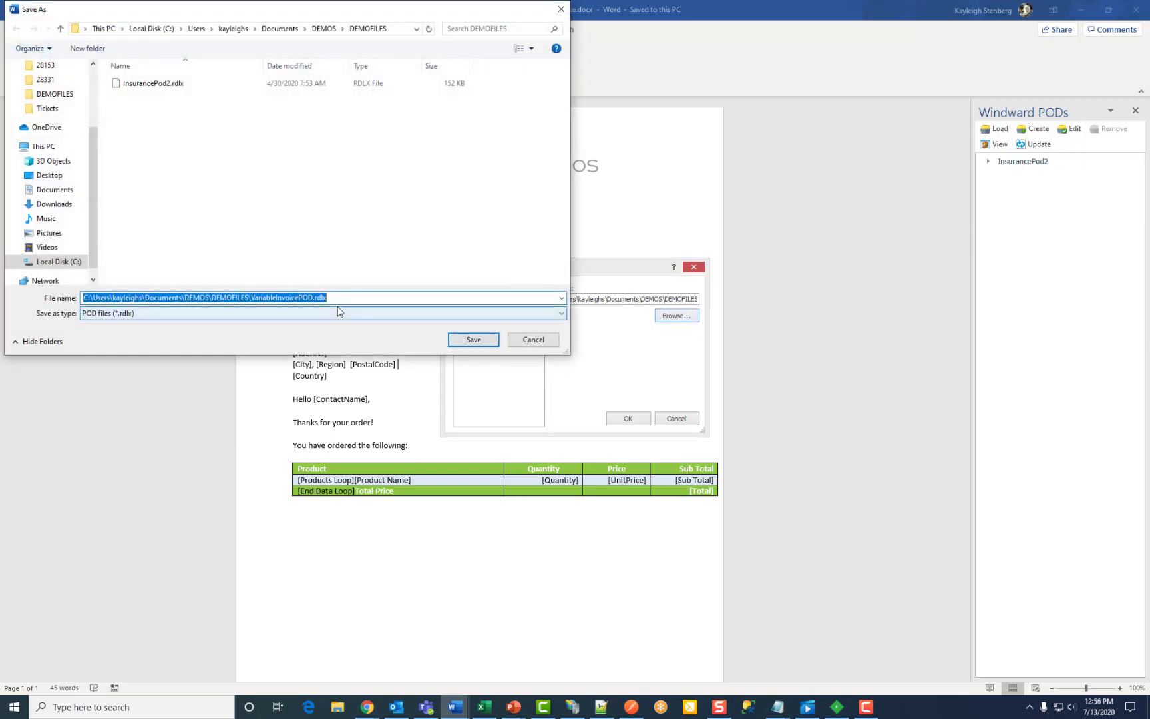
type("Datasou")
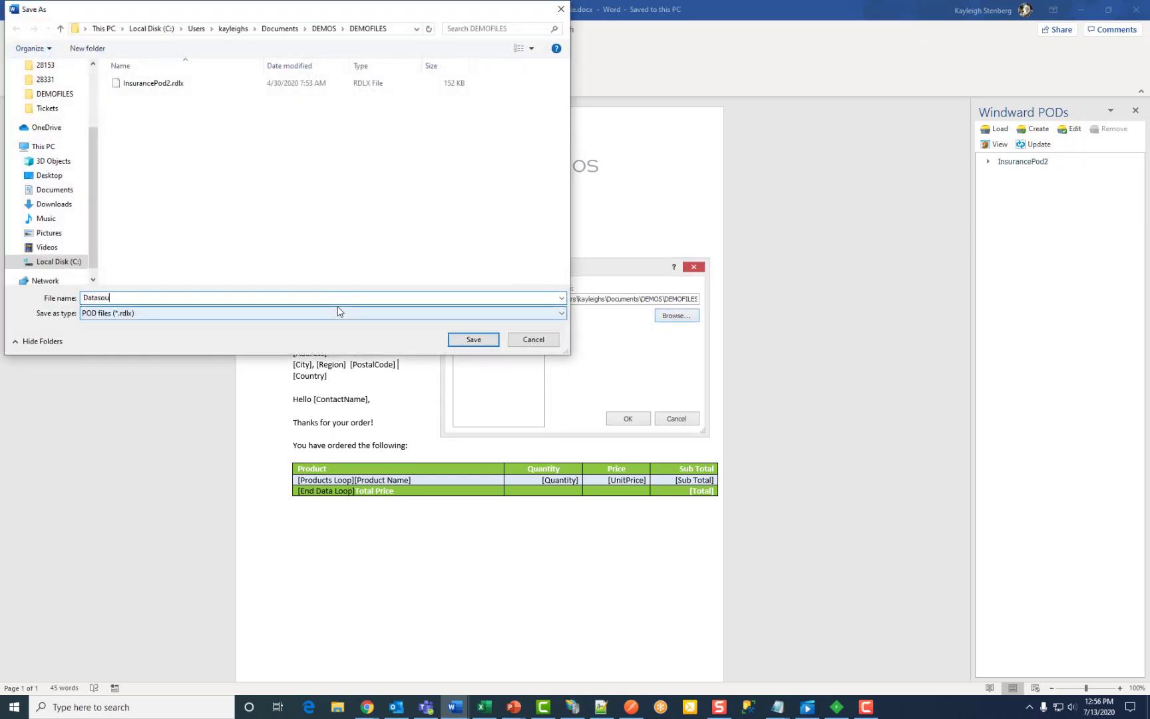
left_click(472, 340)
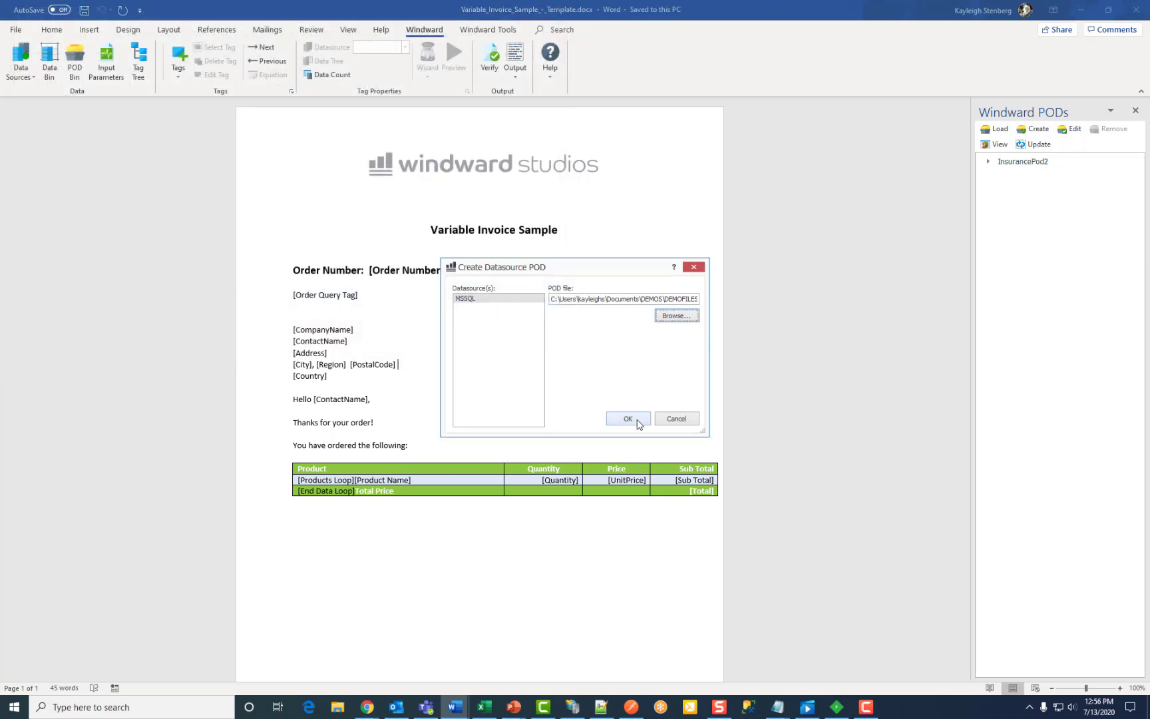
left_click(623, 418)
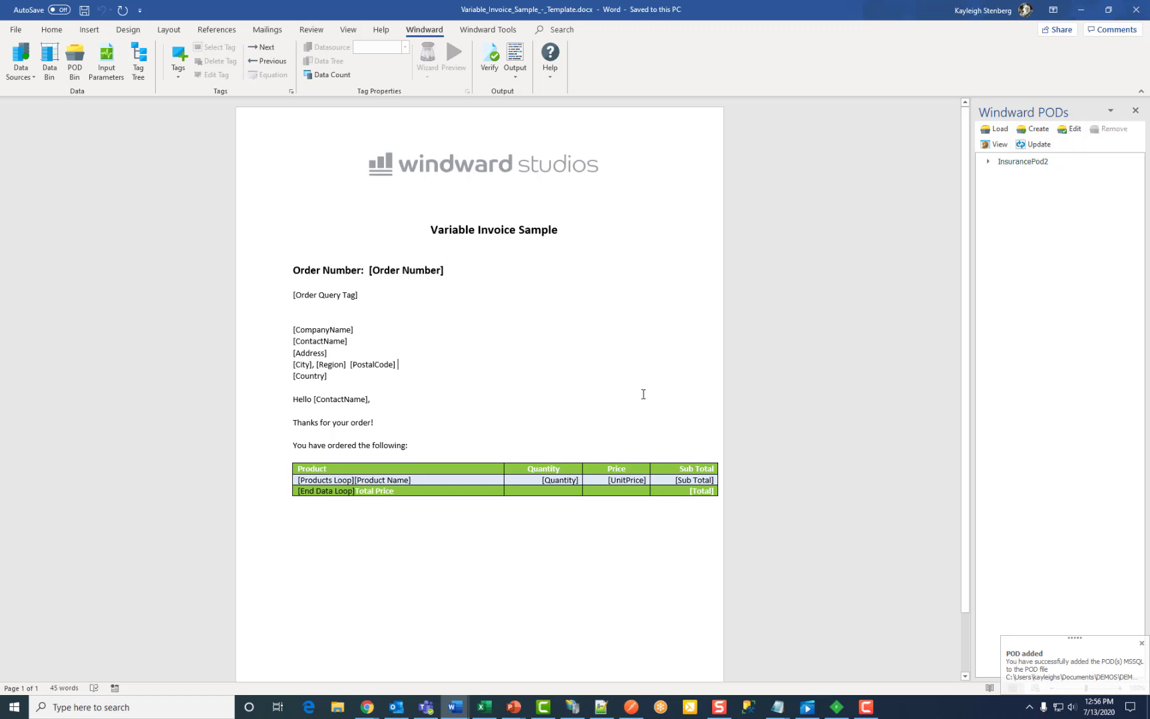
mouse_move(412, 431)
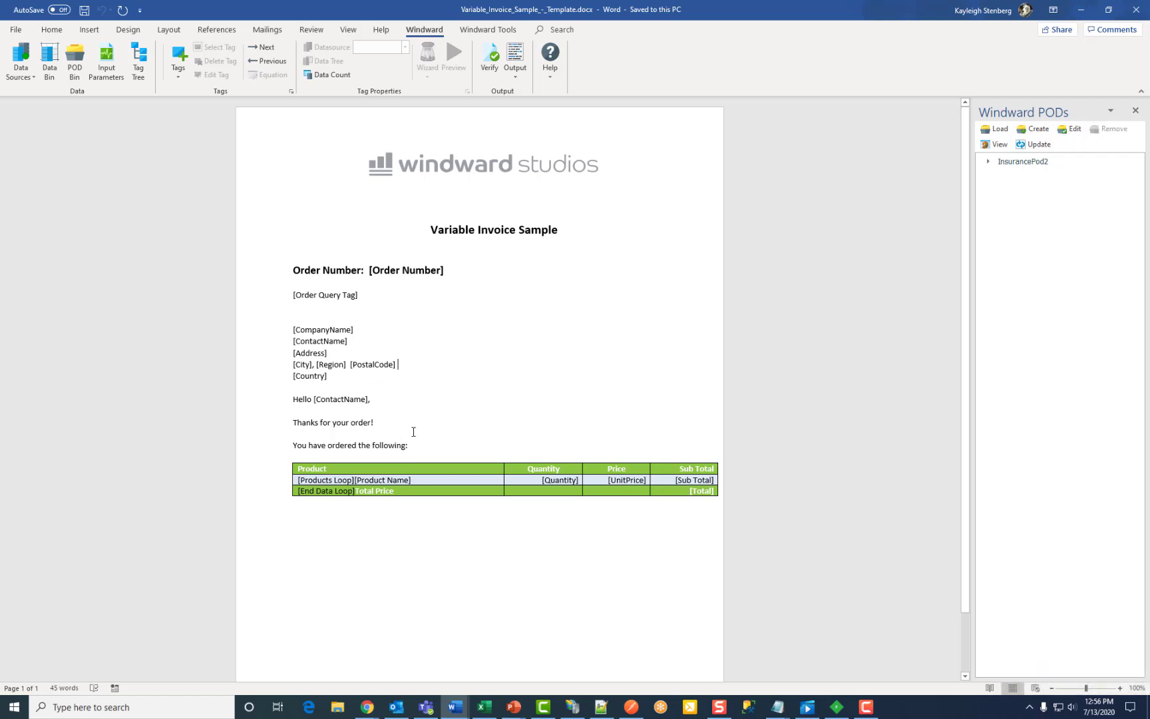
mouse_move(420, 306)
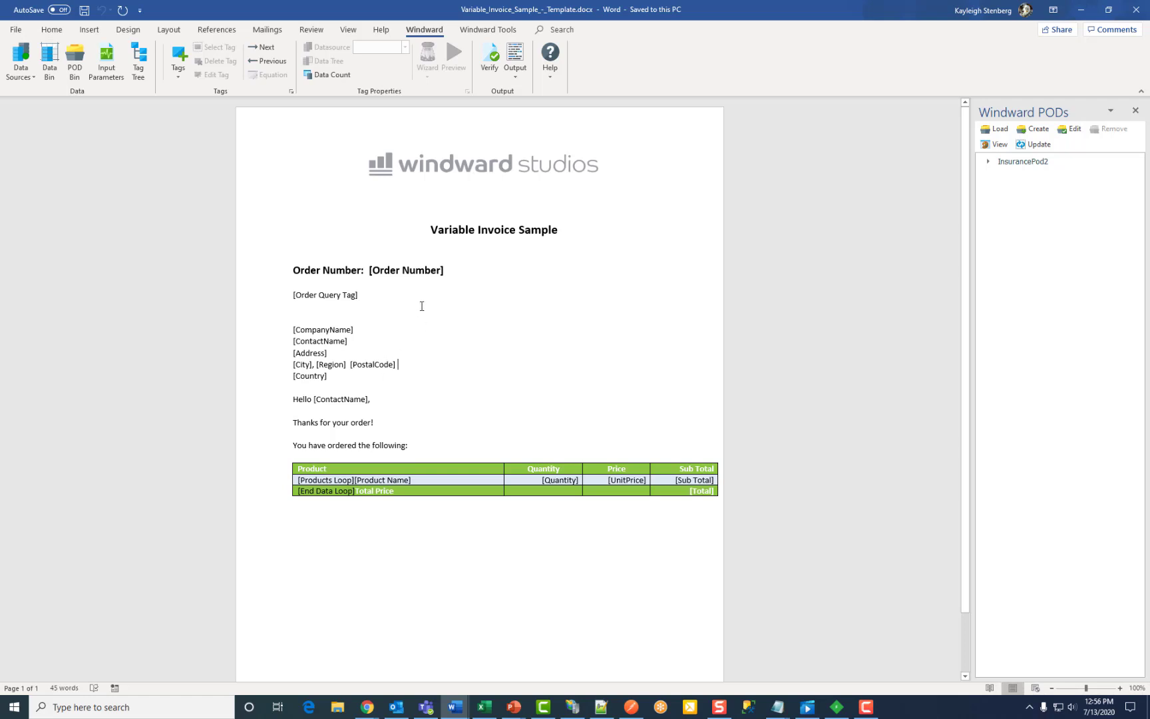
mouse_move(536, 346)
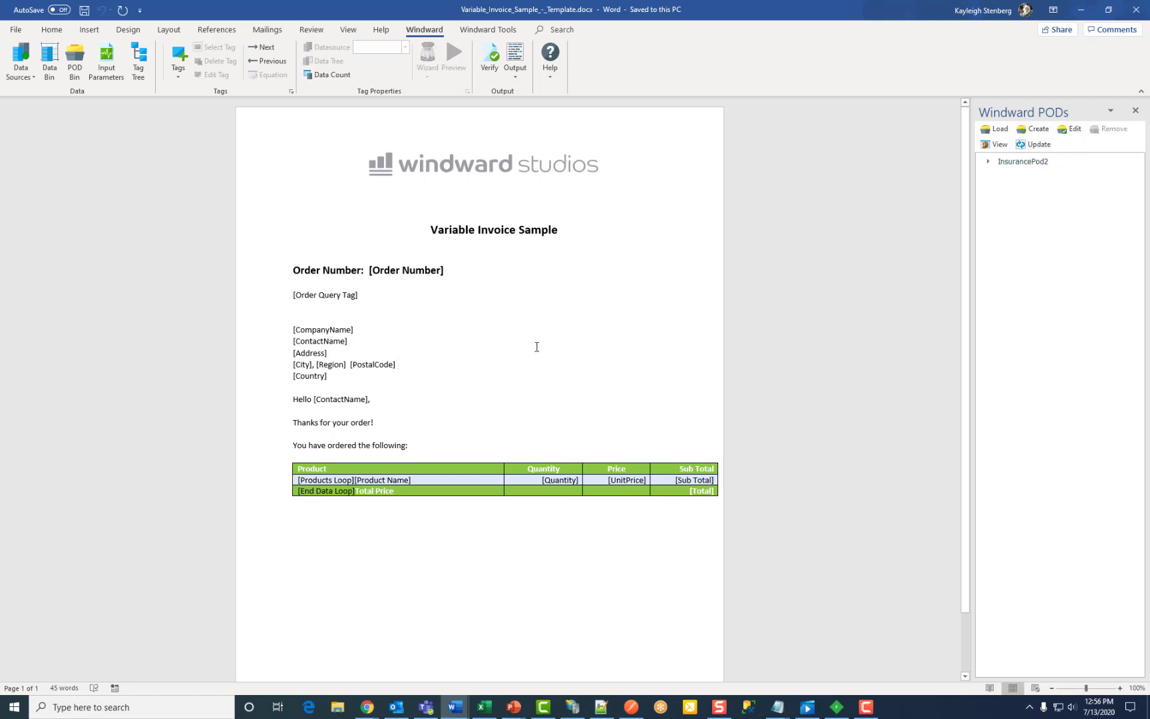
left_click(292, 250)
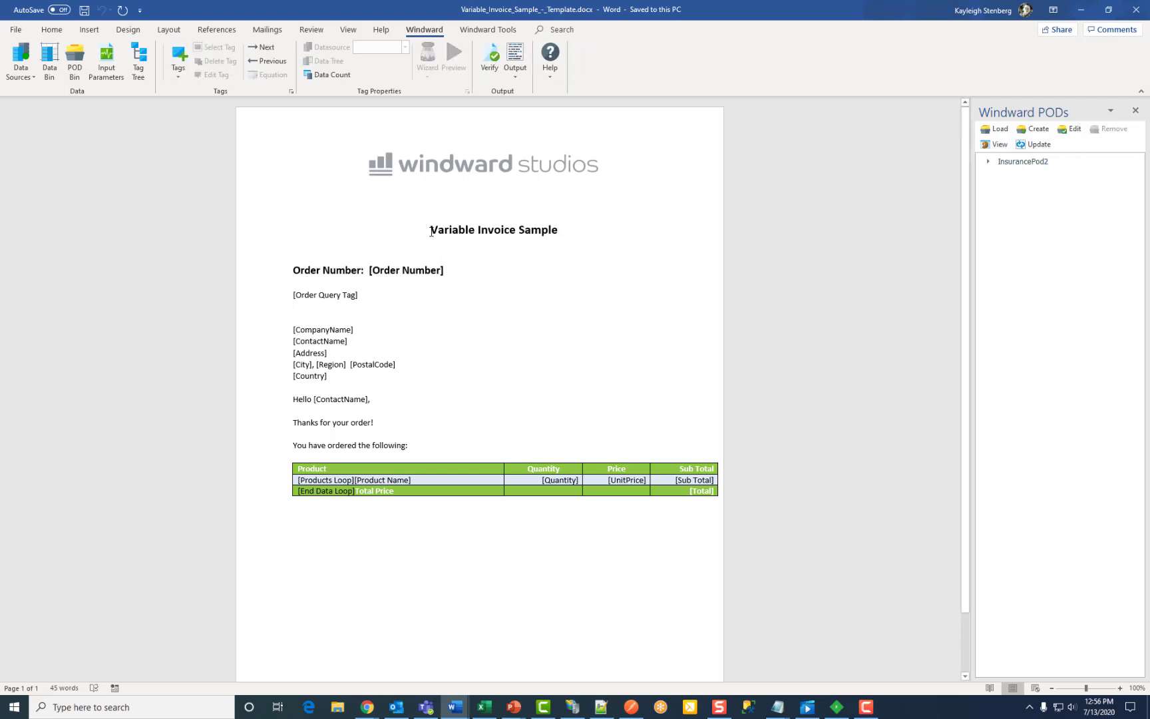
Step: Create a standard POD named Title from the 'Variable Invoice Sample' title line and choose its POD file
triple_click(494, 229)
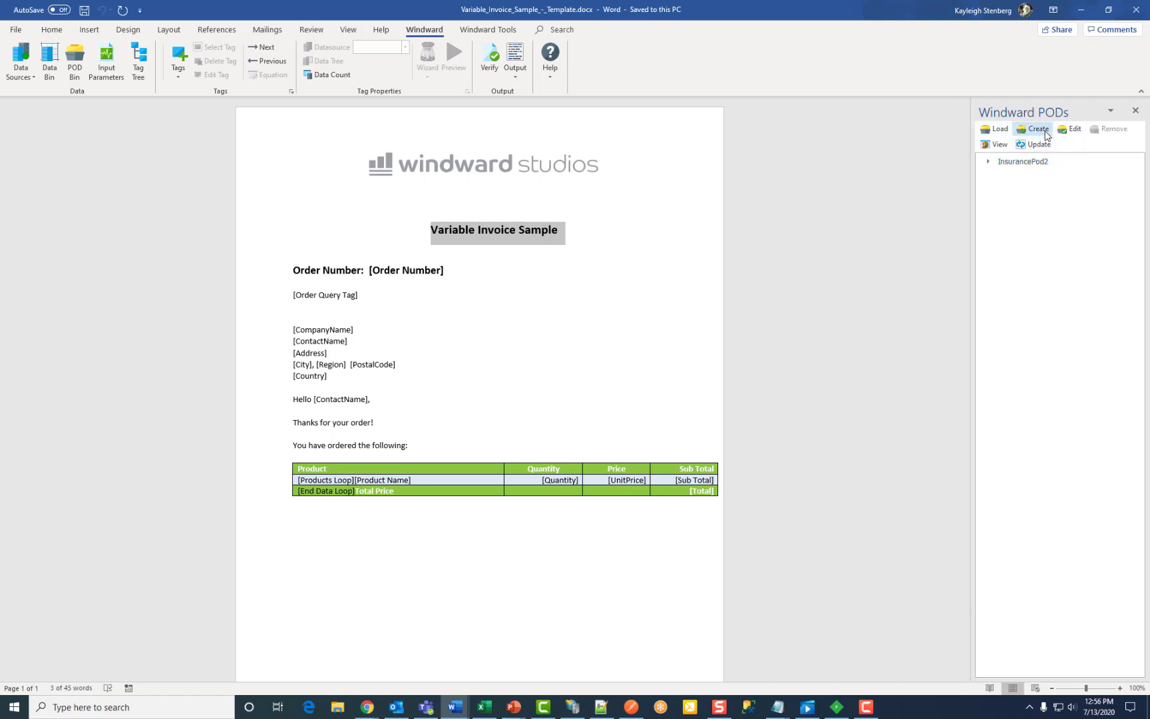
left_click(1037, 128)
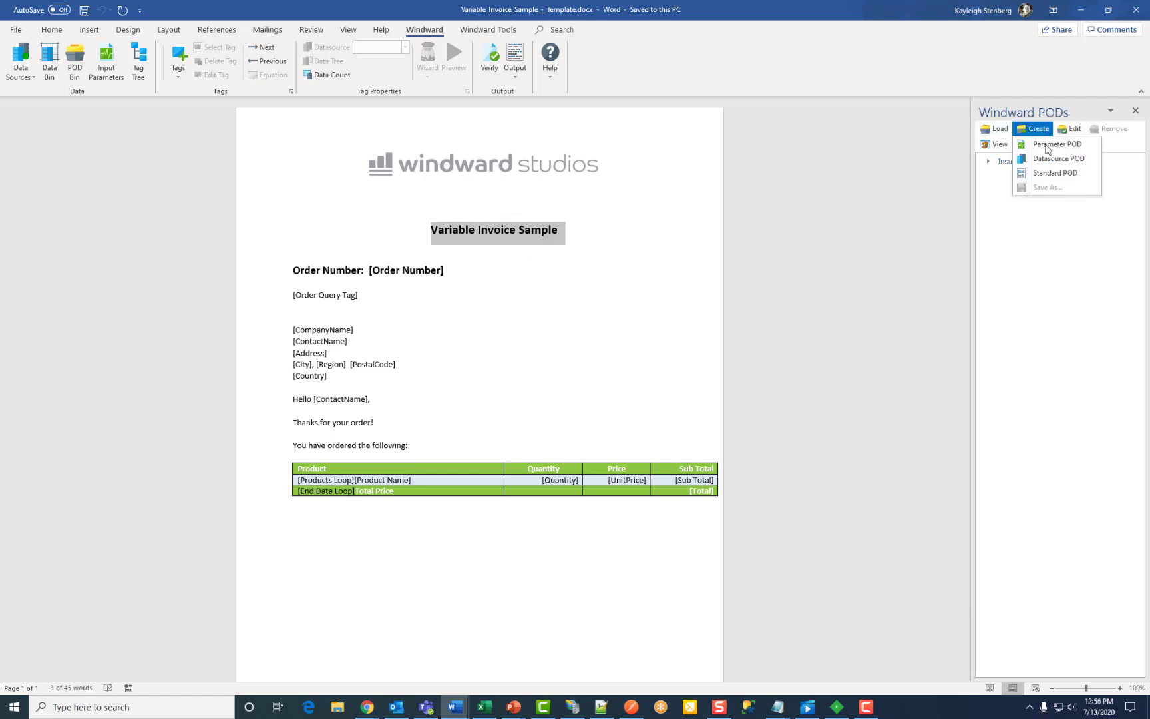
mouse_move(1054, 173)
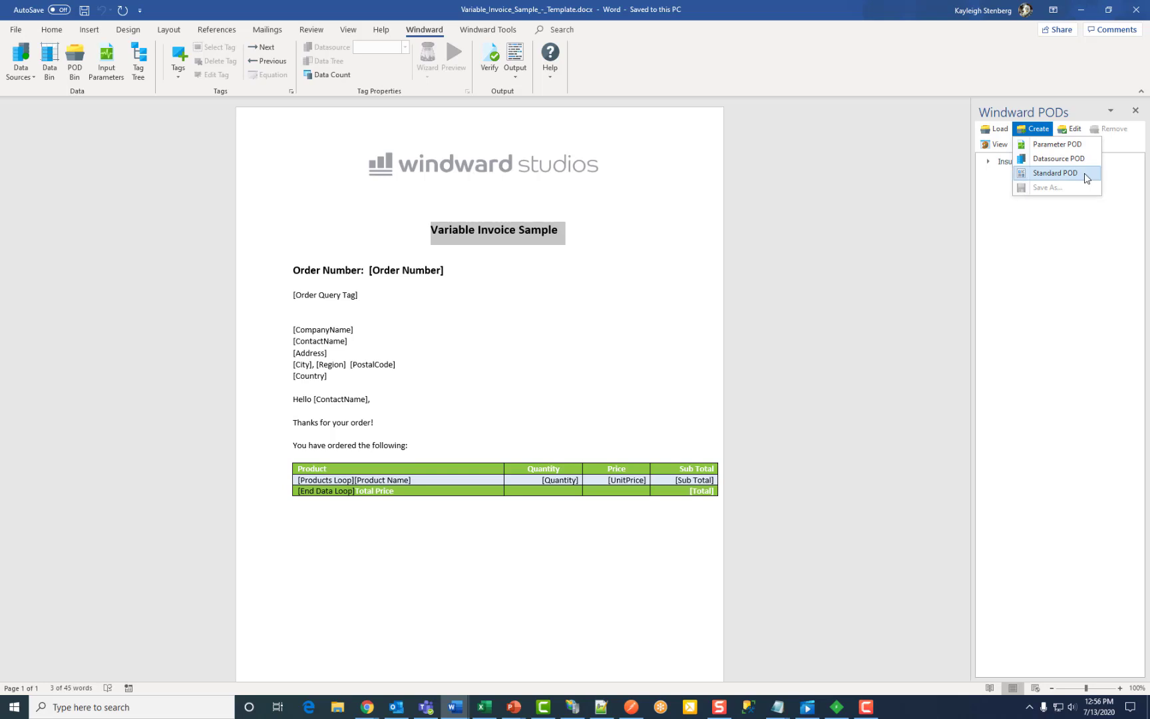
left_click(1053, 173)
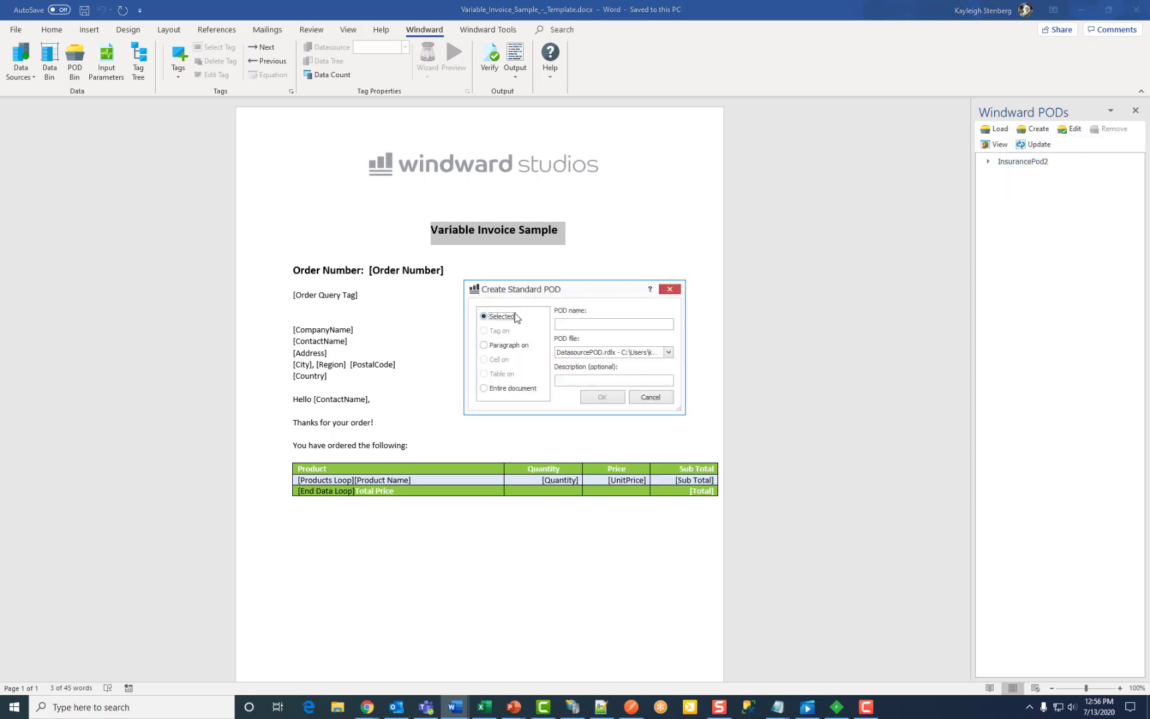
mouse_move(523, 324)
type("Title")
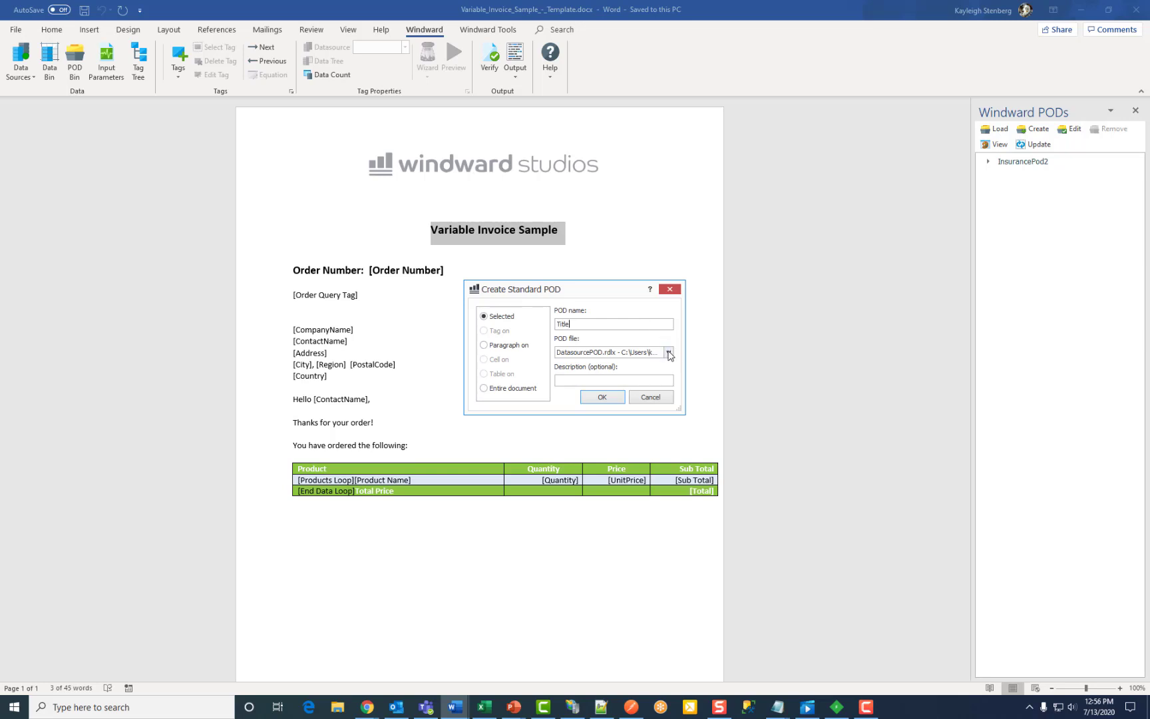
left_click(667, 351)
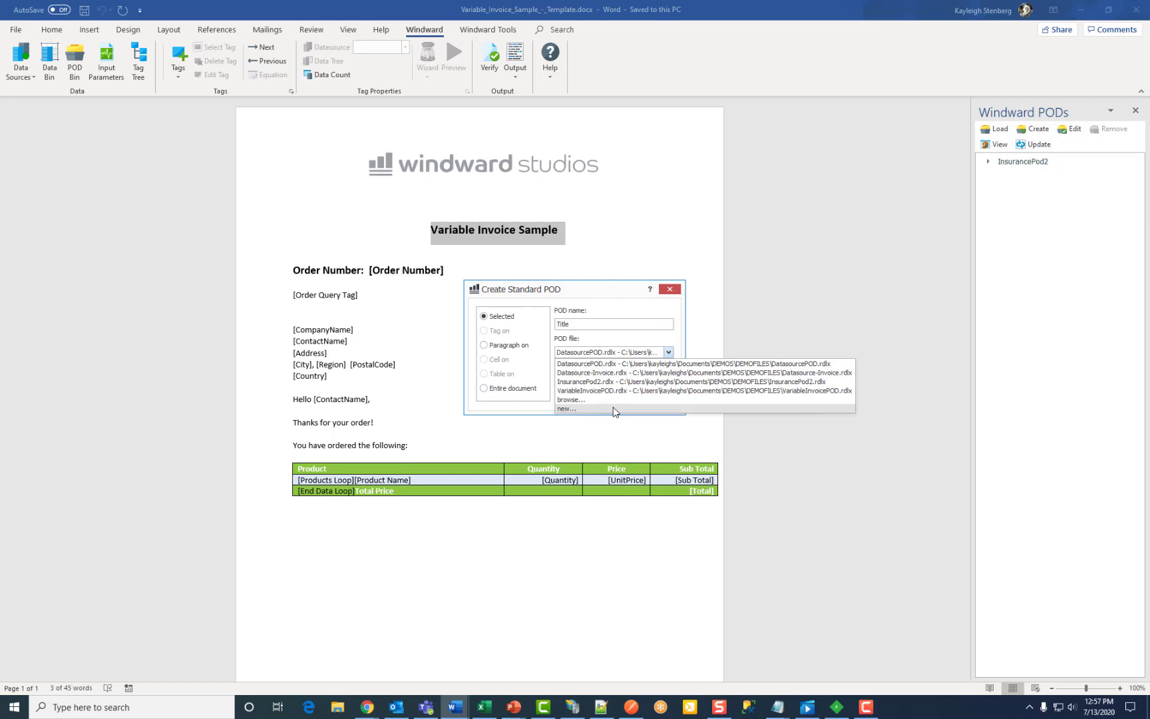
Step: Save a brand-new POD file named Title-Invoice to hold the Title POD
left_click(571, 399)
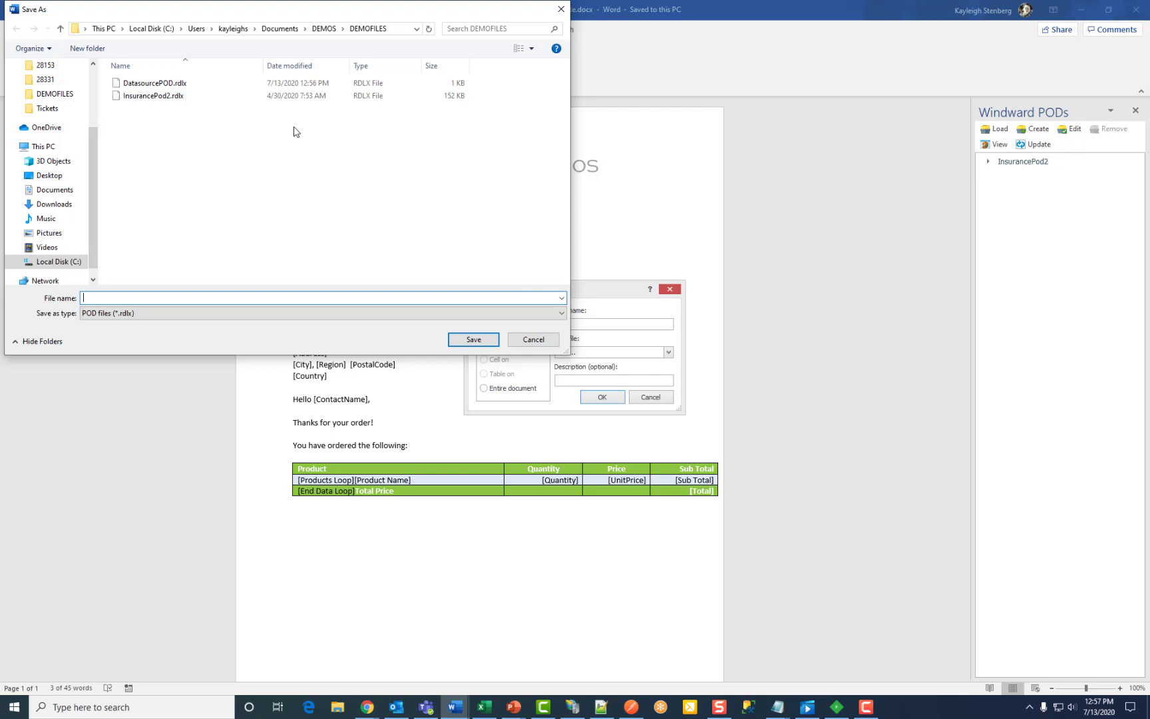
mouse_move(156, 289)
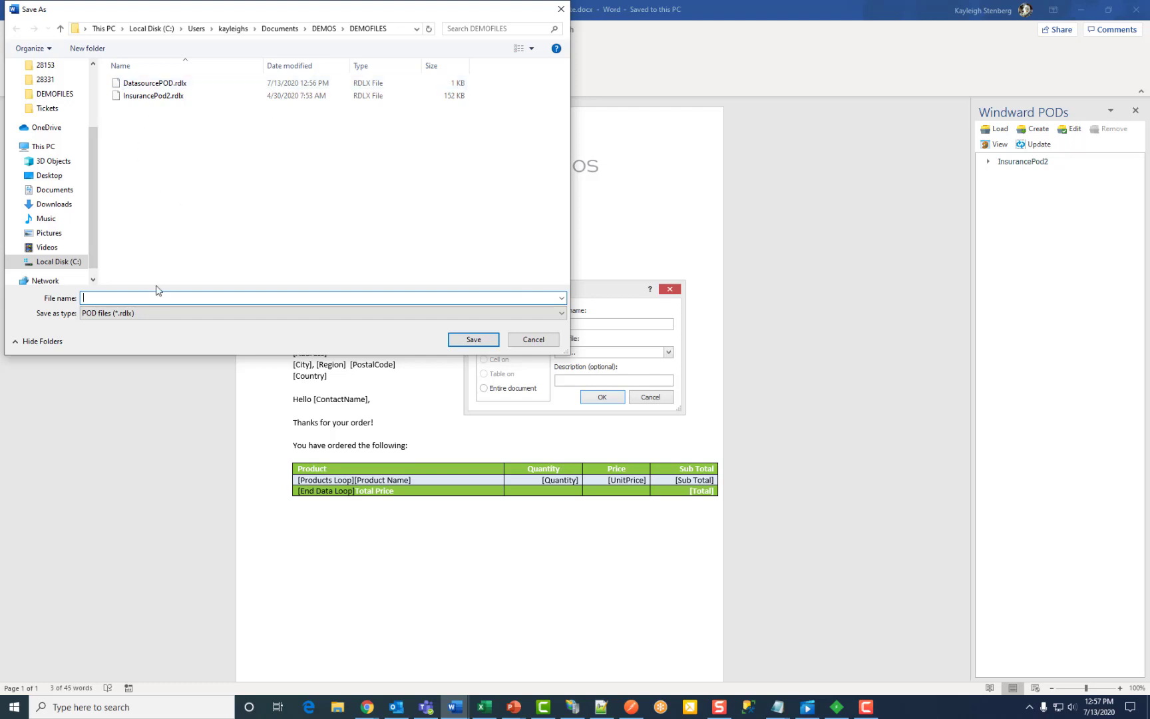
type("Title")
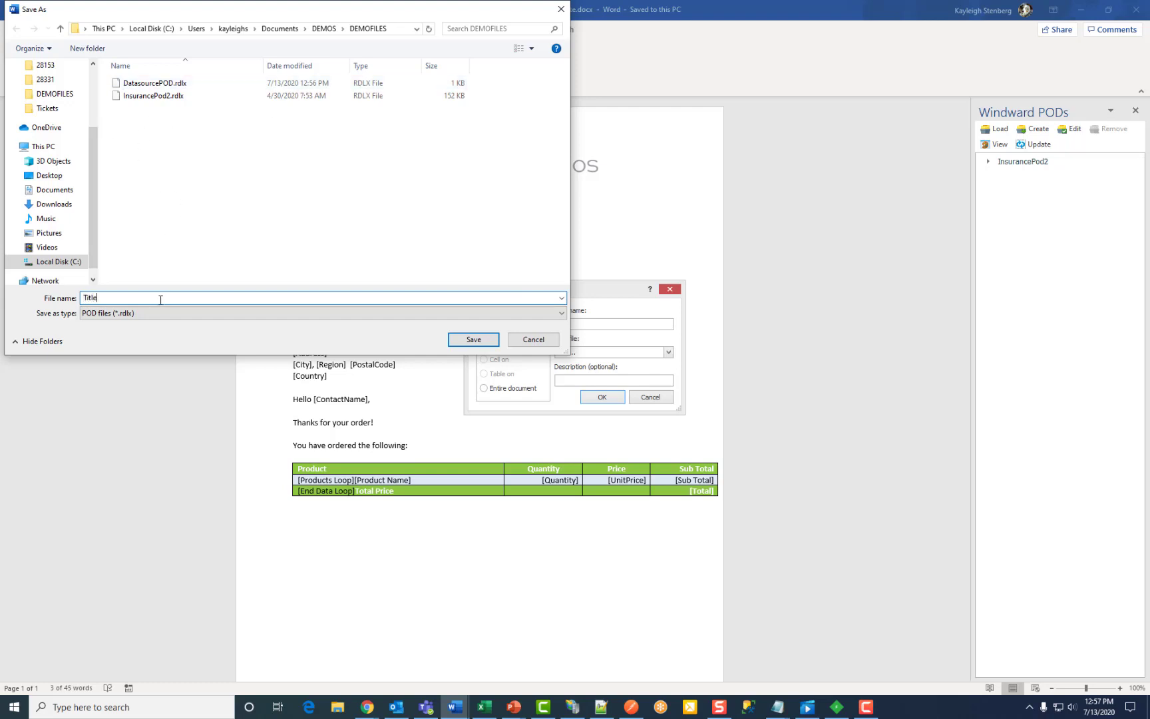
type("-Invoice")
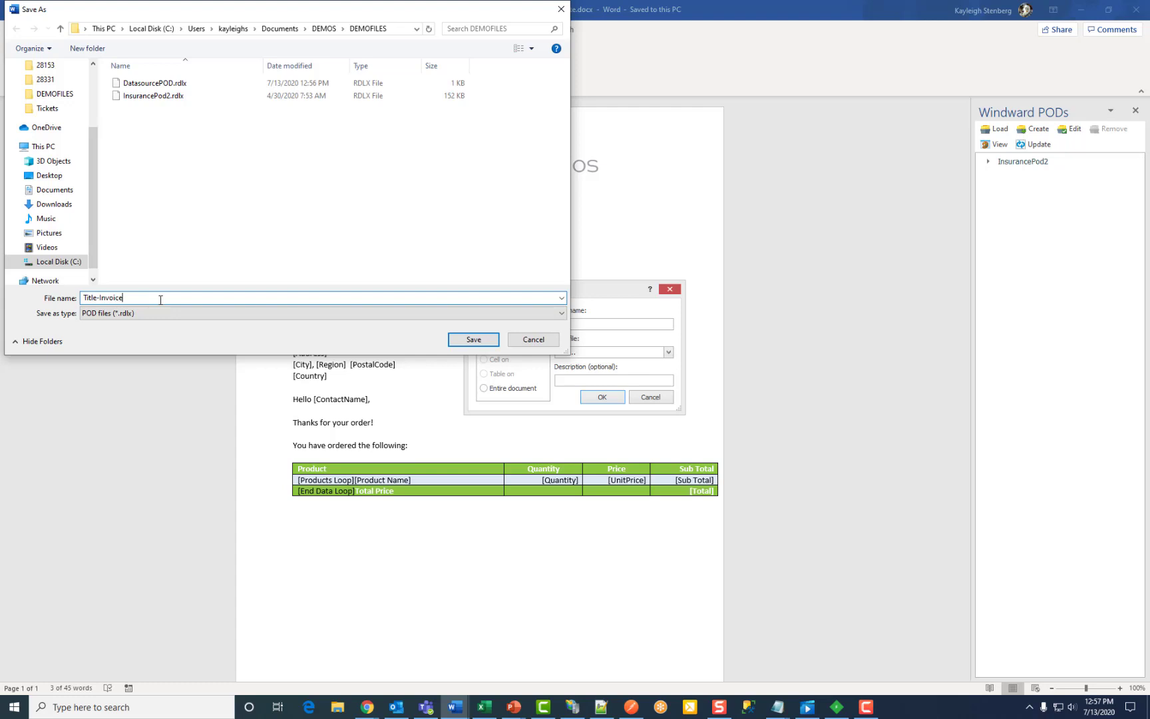
left_click(473, 339)
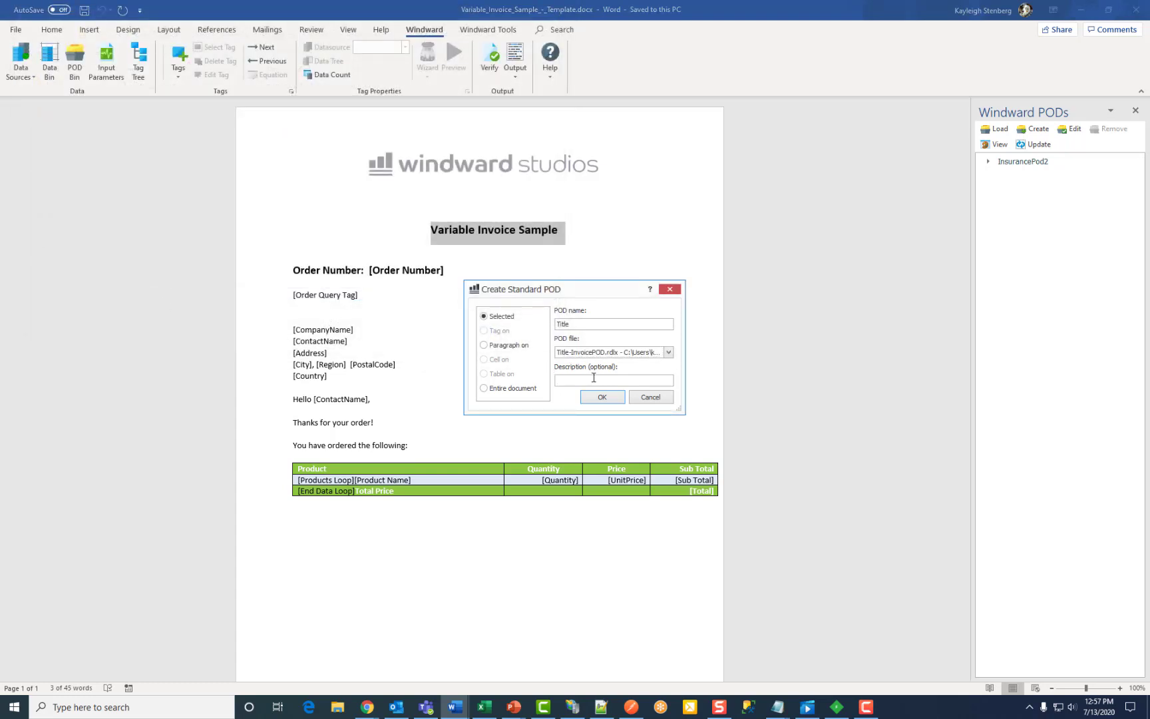
Step: Describe the POD as 'Title for Invoice' and confirm creating it
left_click(612, 379)
type("Tit")
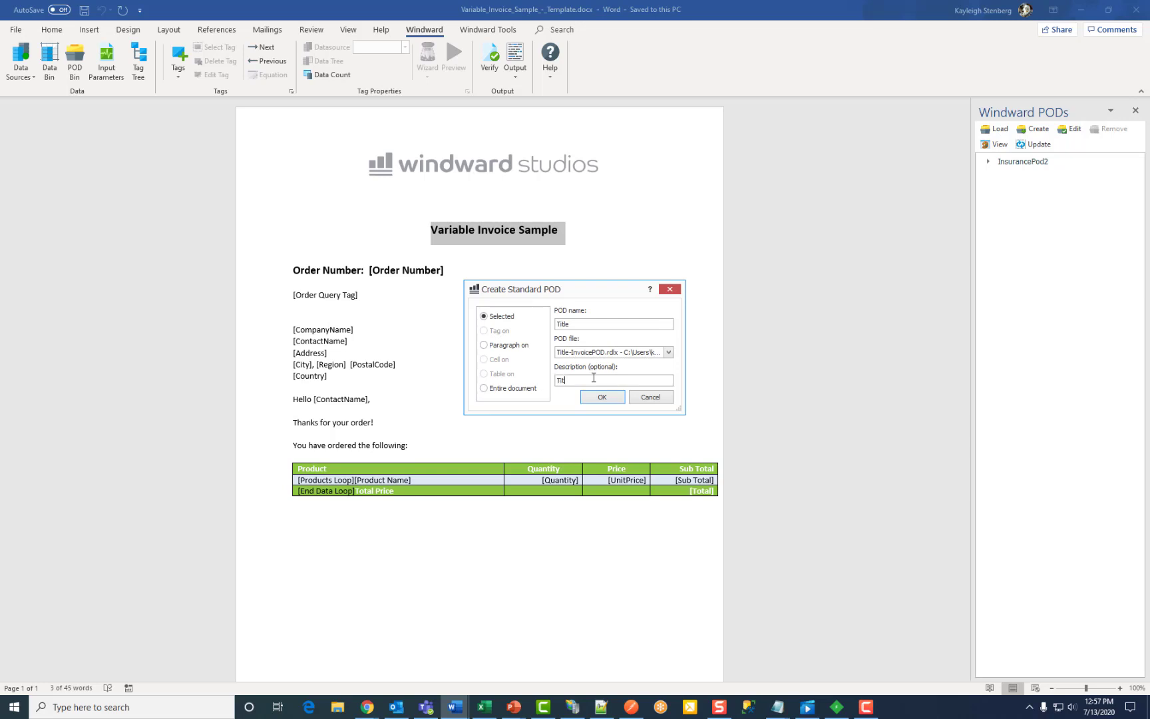
type("le for")
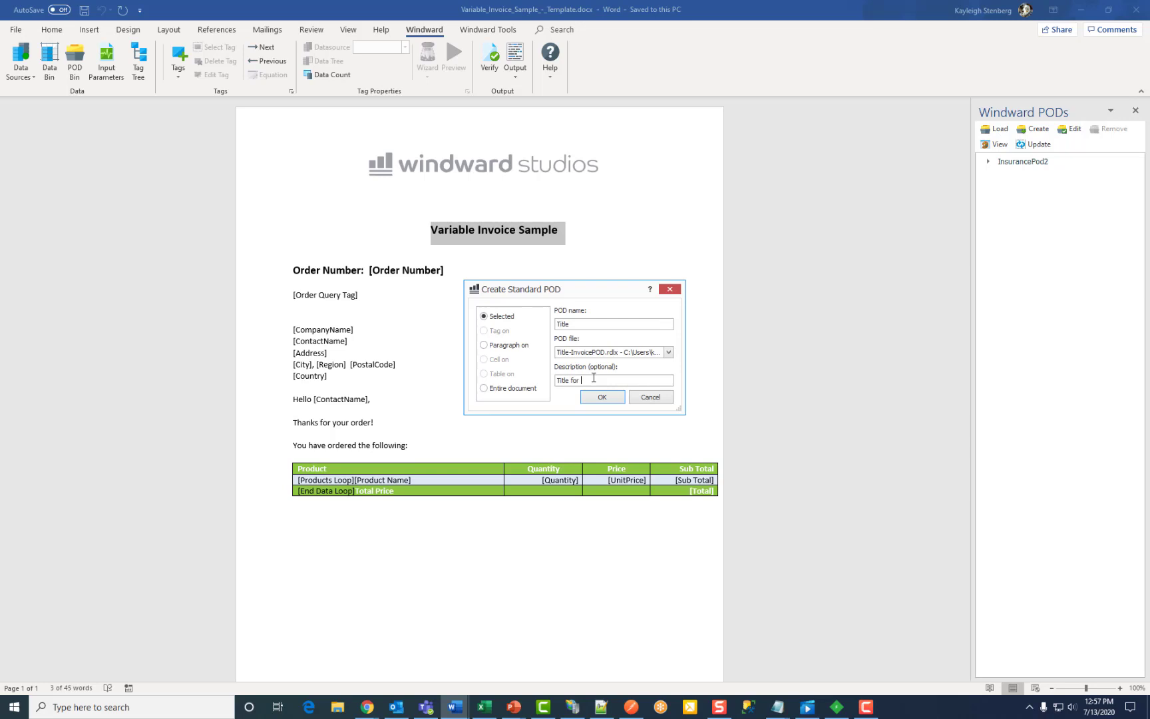
type("Invoice")
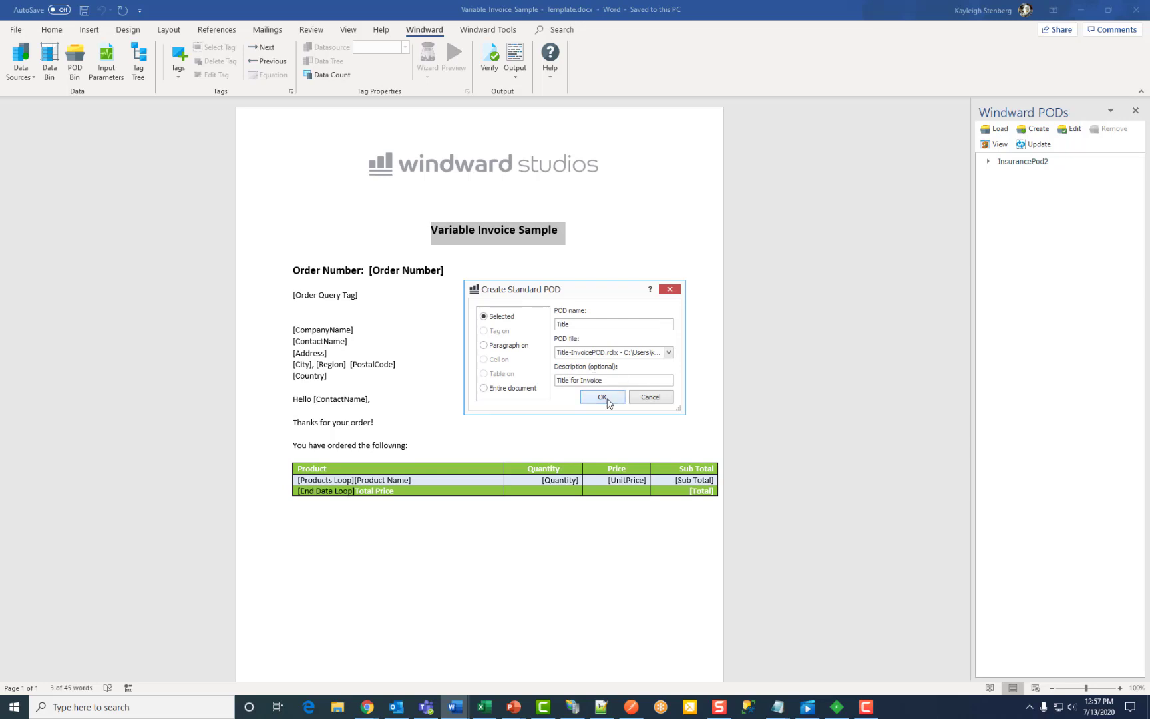
left_click(601, 397)
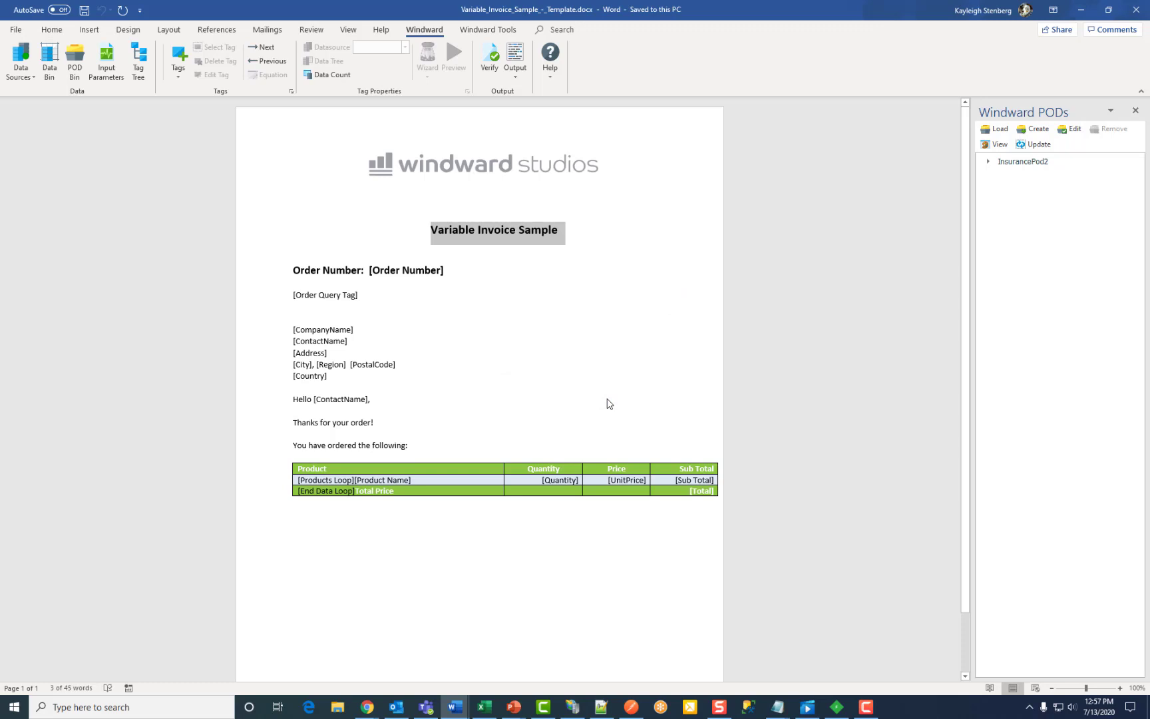
mouse_move(605, 402)
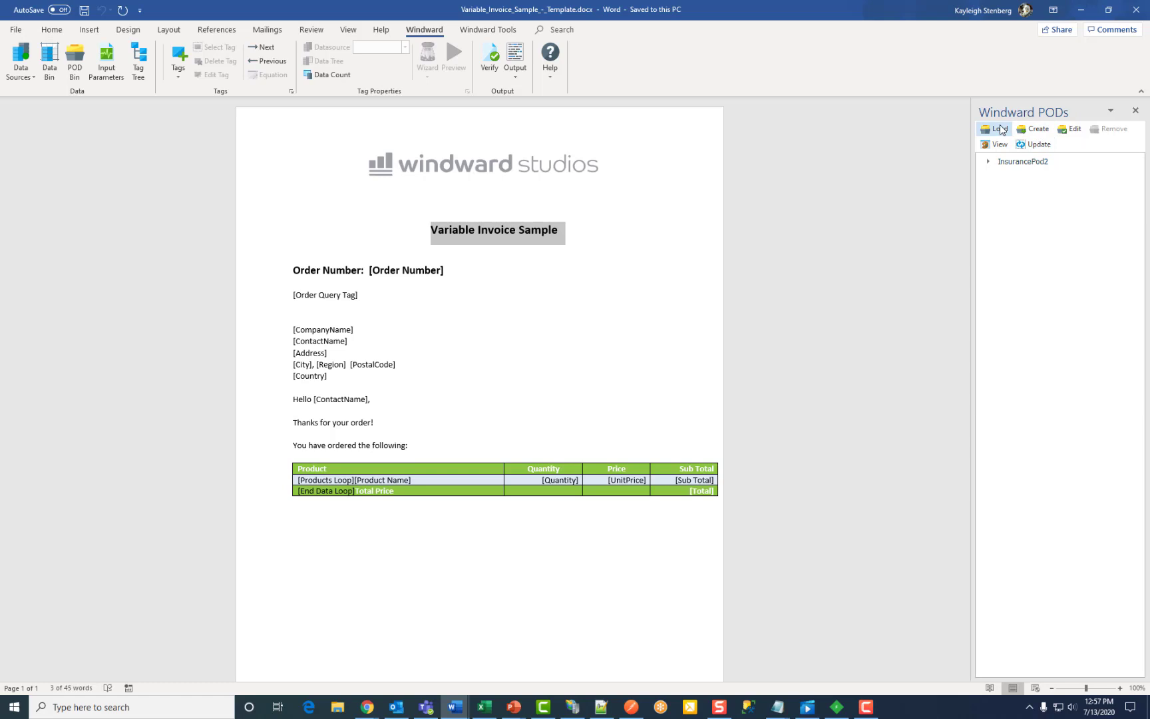
Step: Load the Global PODs collection from the Windward PODs pane
left_click(996, 129)
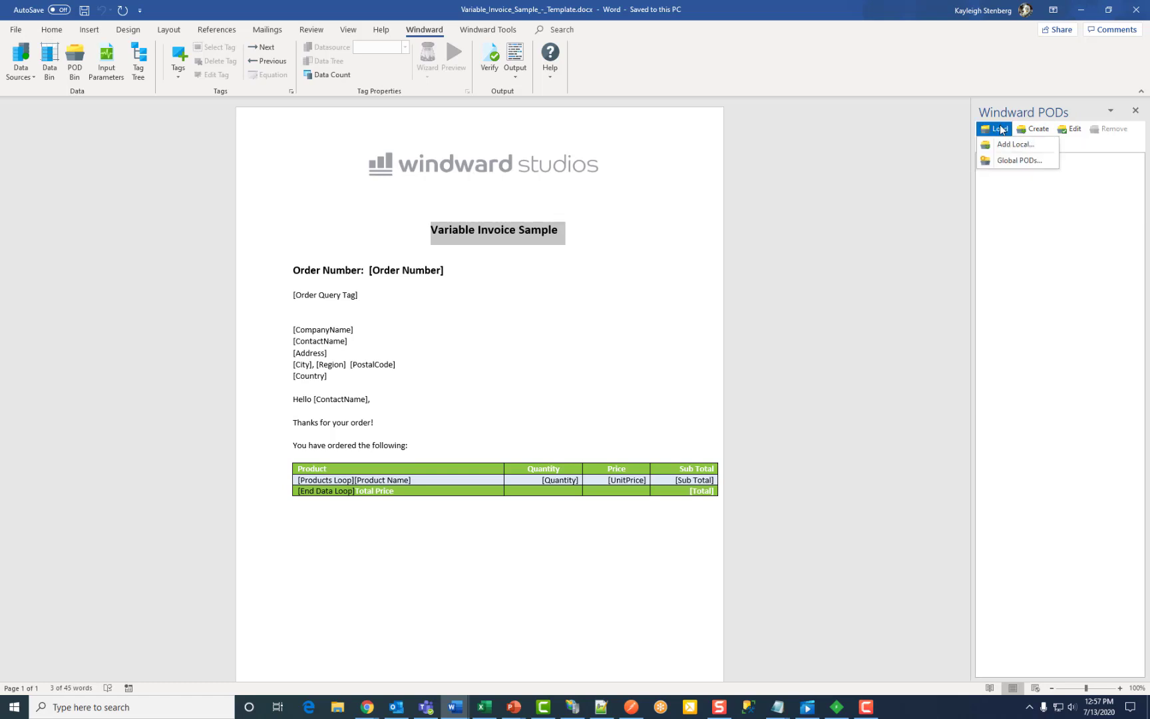
mouse_move(1018, 160)
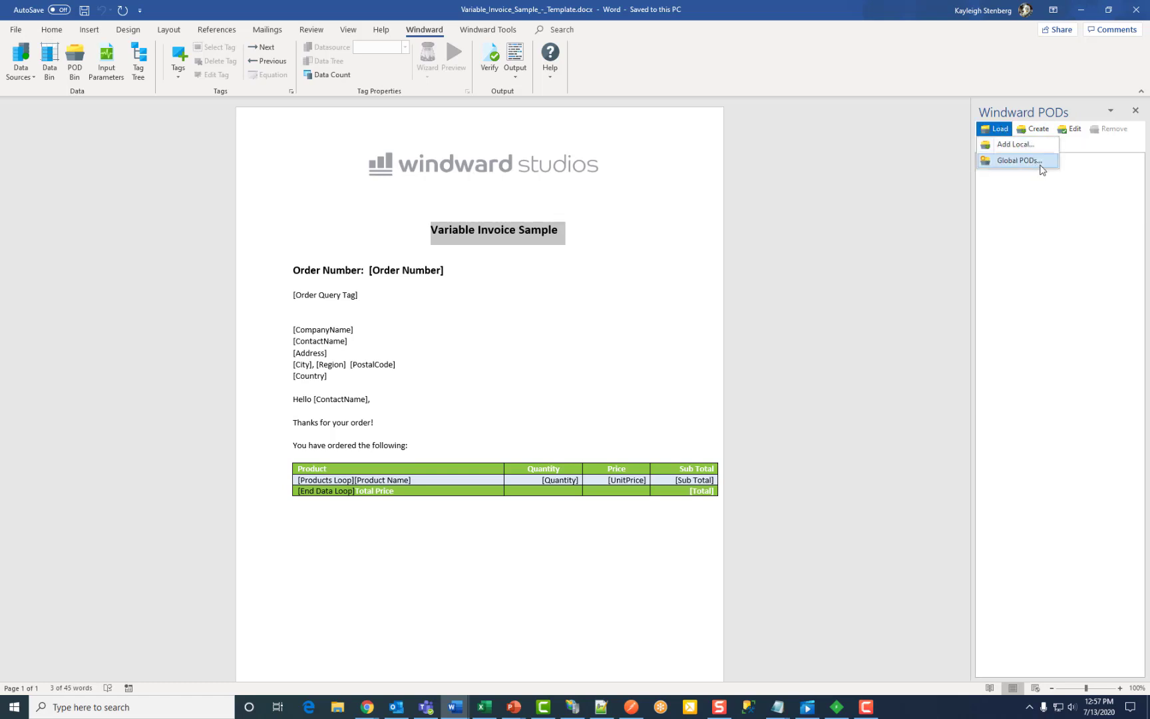
mouse_move(1017, 144)
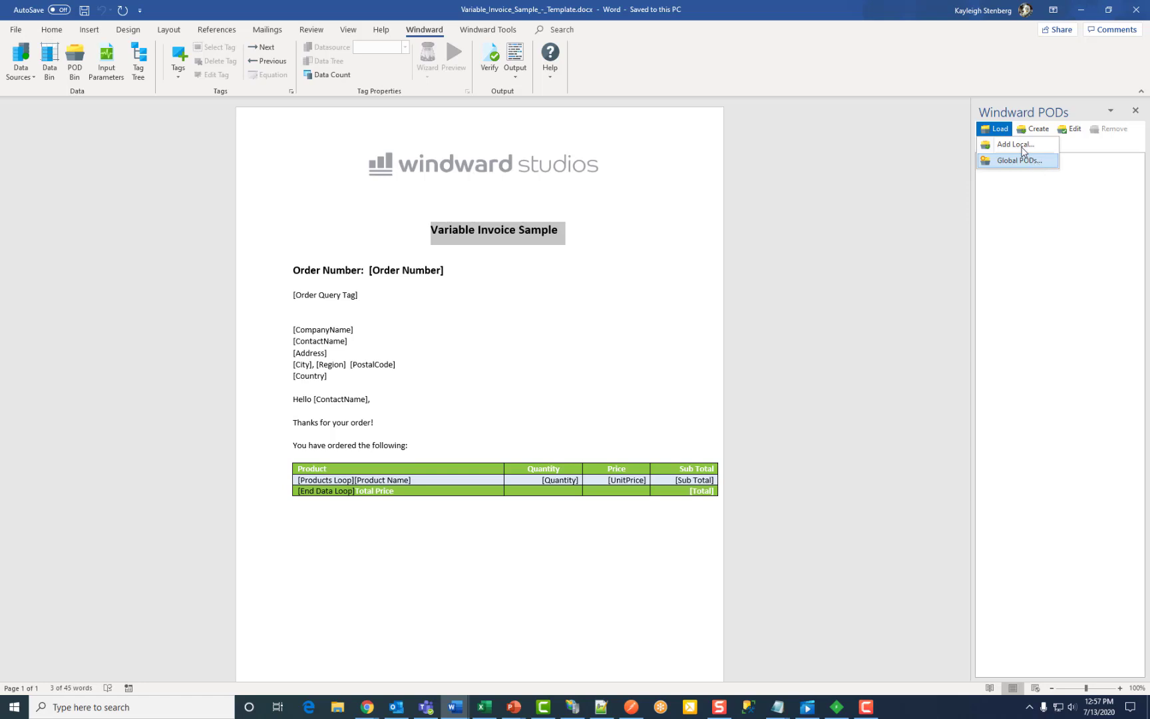
mouse_move(1018, 144)
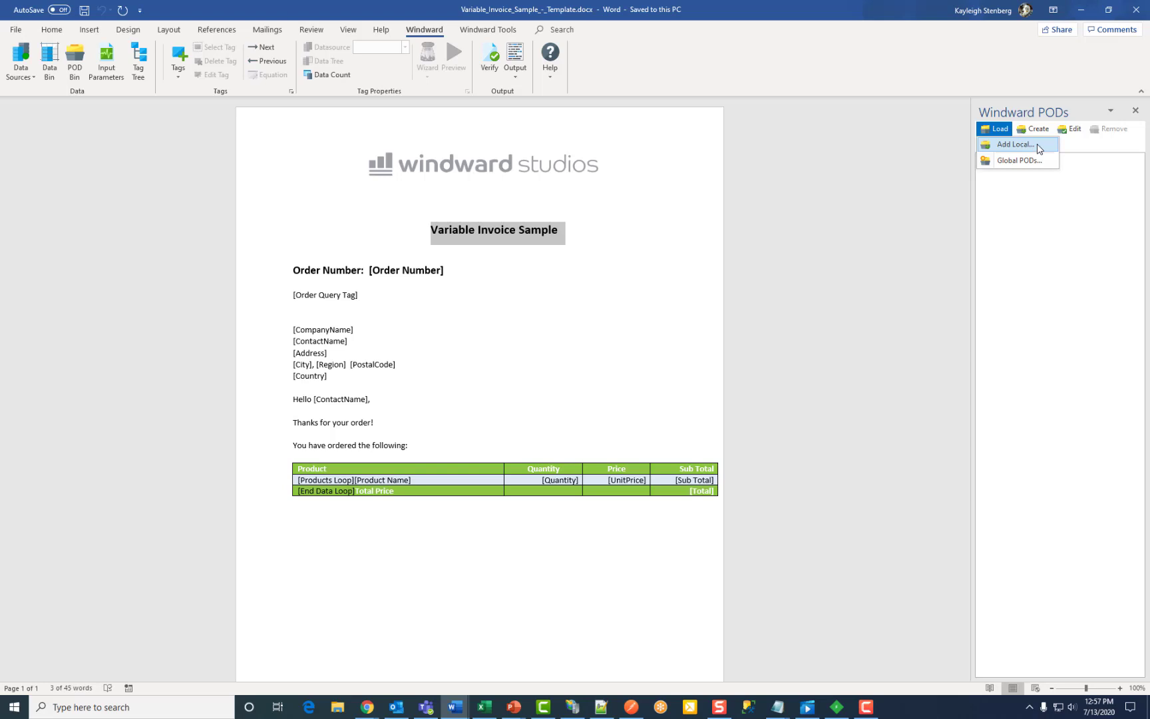
mouse_move(1015, 161)
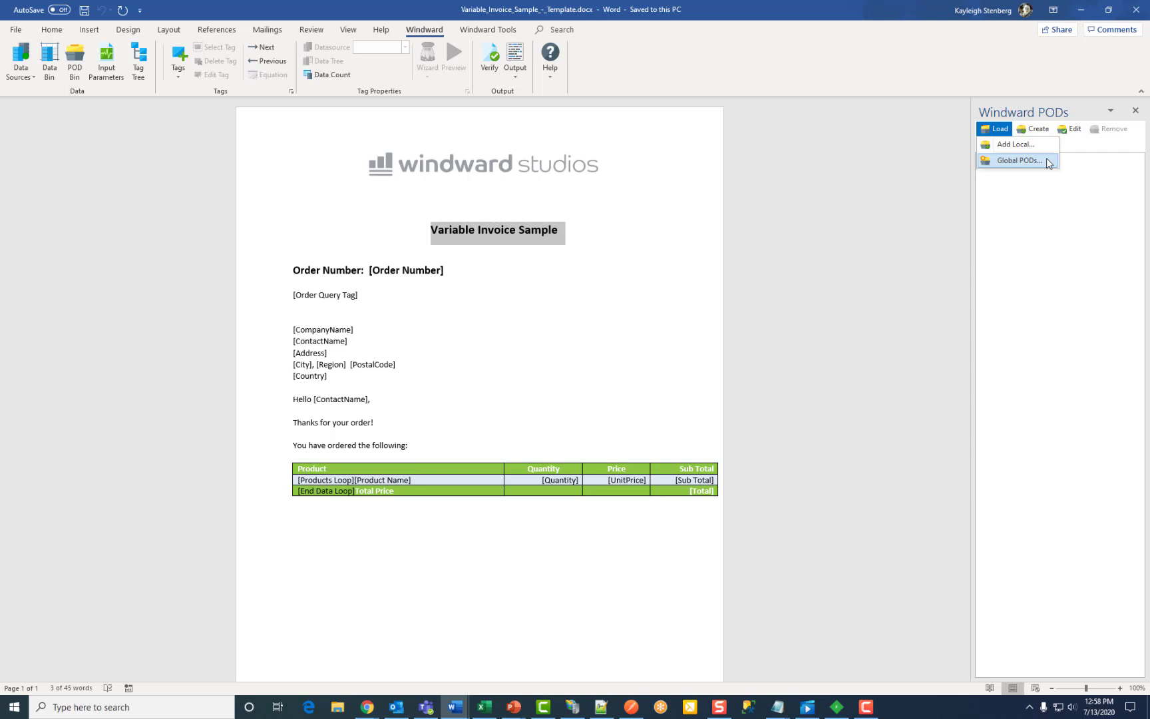
mouse_move(1047, 165)
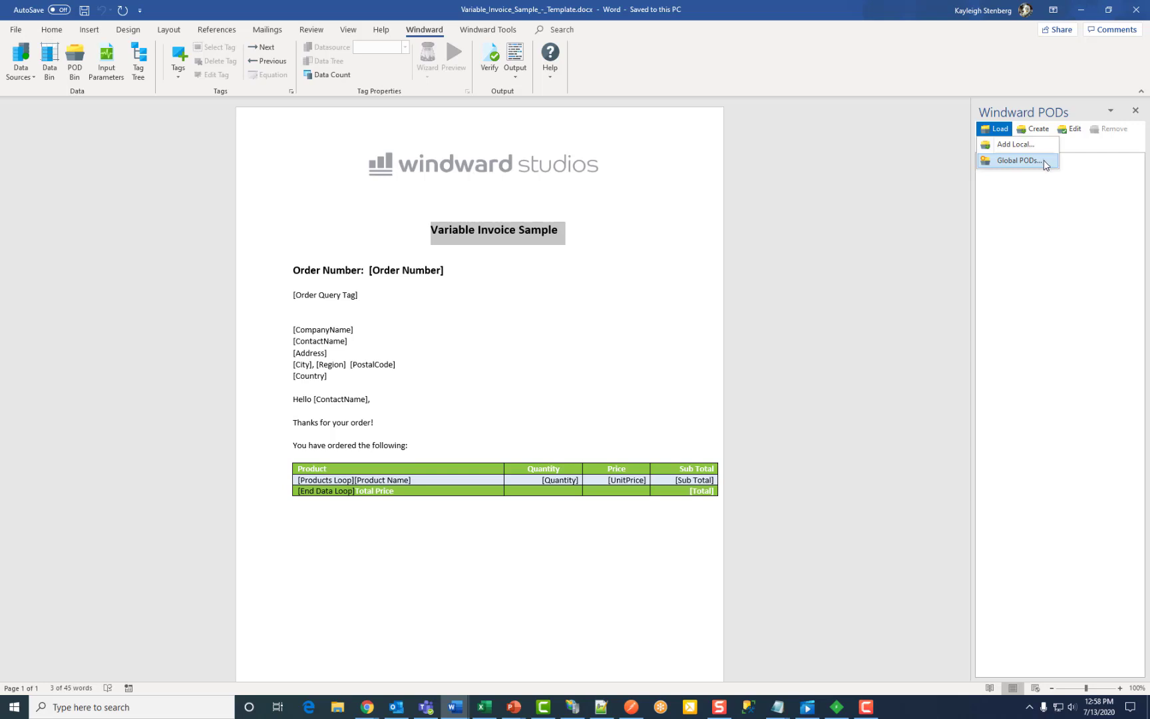
left_click(1018, 160)
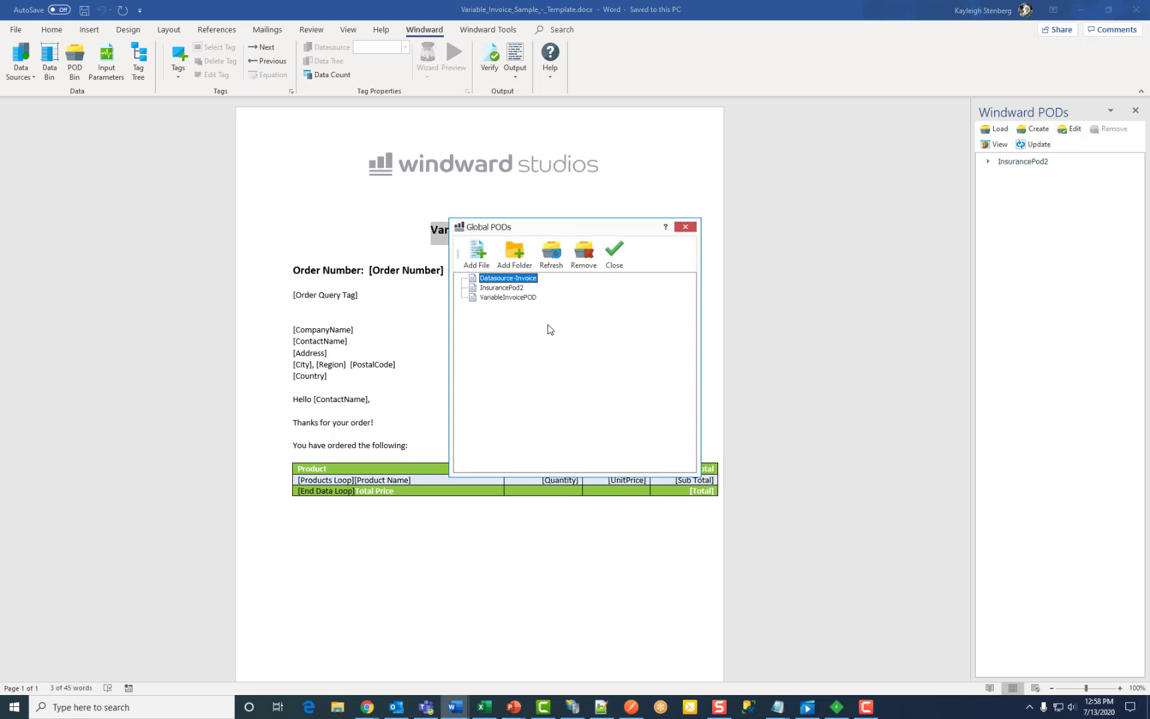
mouse_move(477, 253)
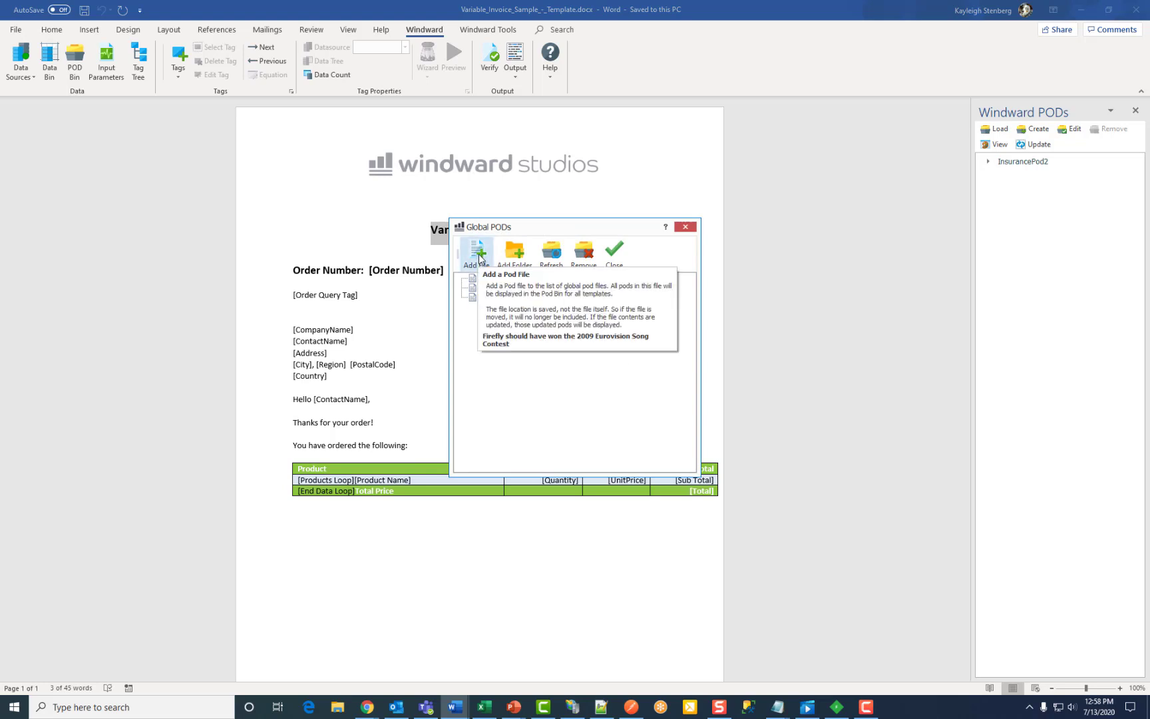
Step: Add Title-InvoicePOD.rdlx to the global PODs list and close the dialog
left_click(475, 253)
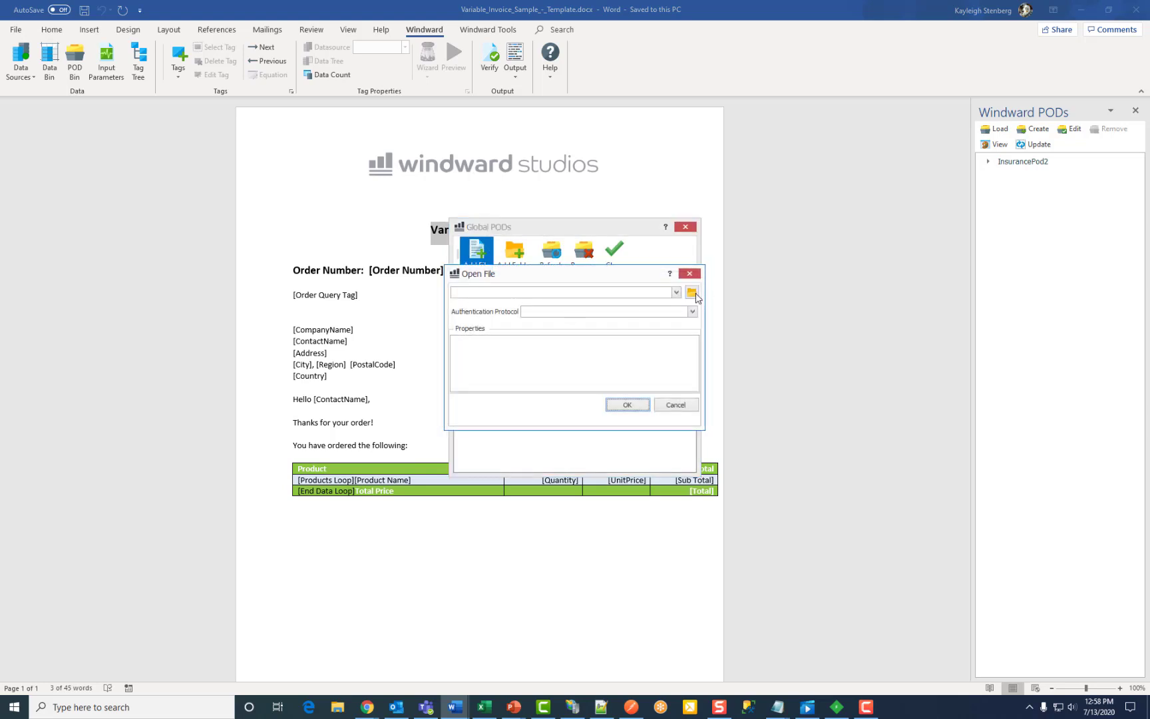
mouse_move(691, 292)
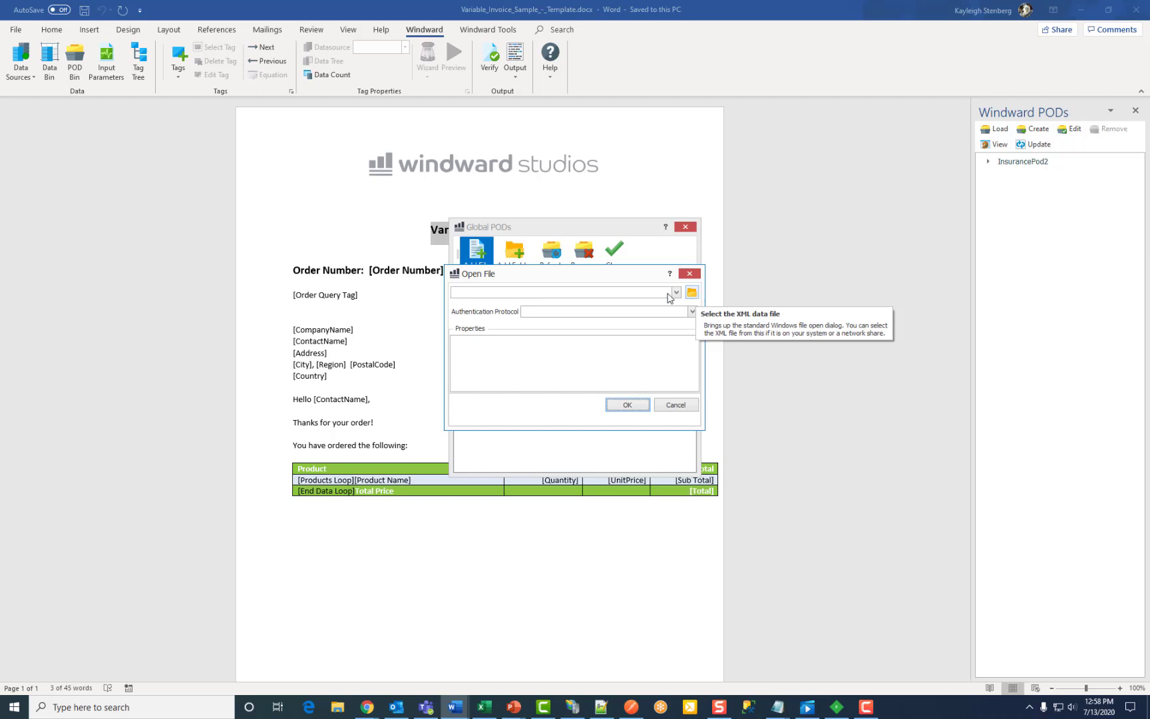
mouse_move(691, 292)
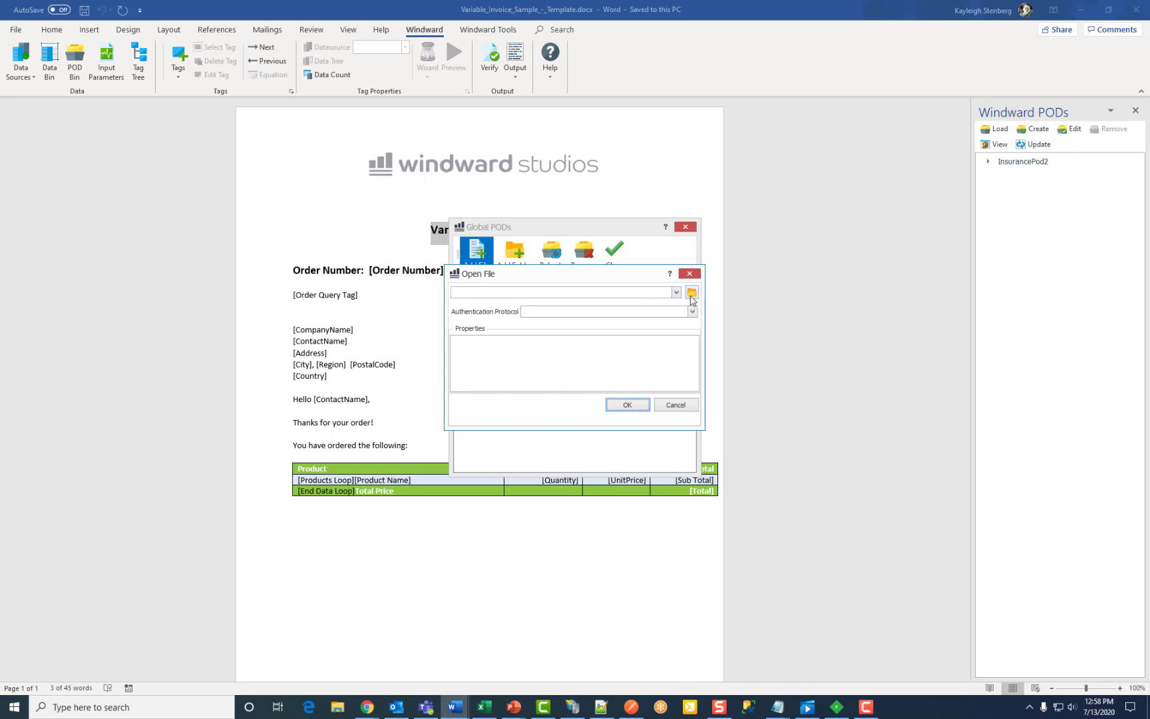
left_click(689, 291)
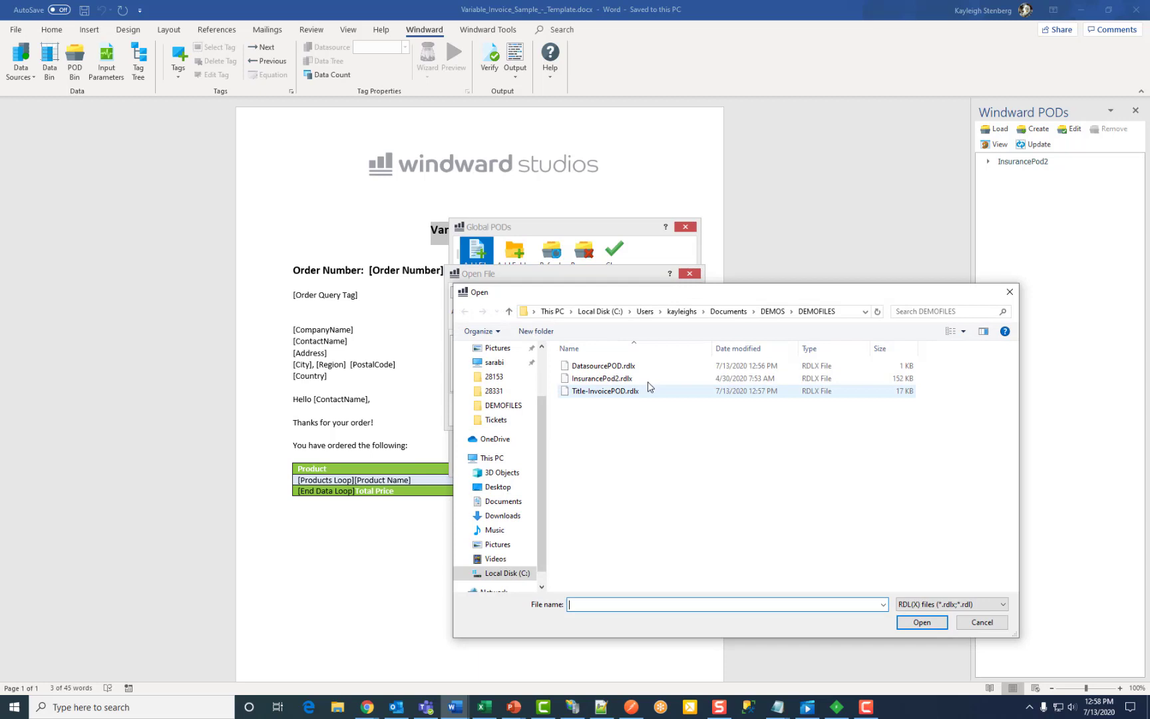
left_click(603, 391)
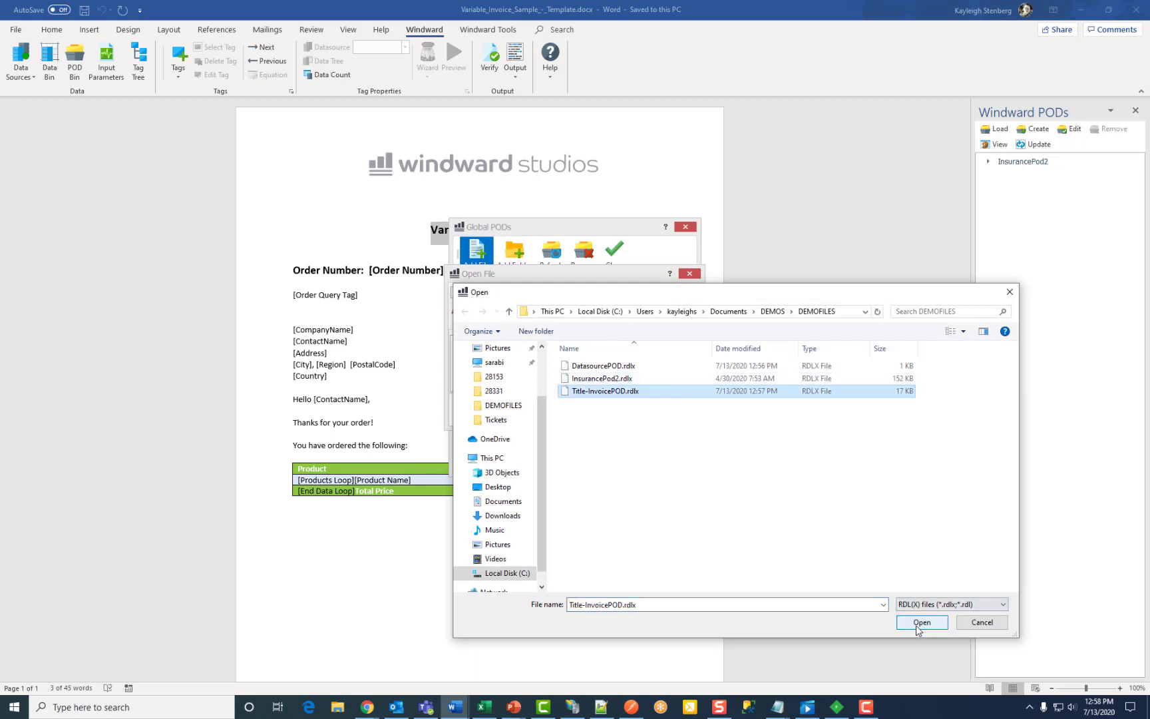
left_click(921, 622)
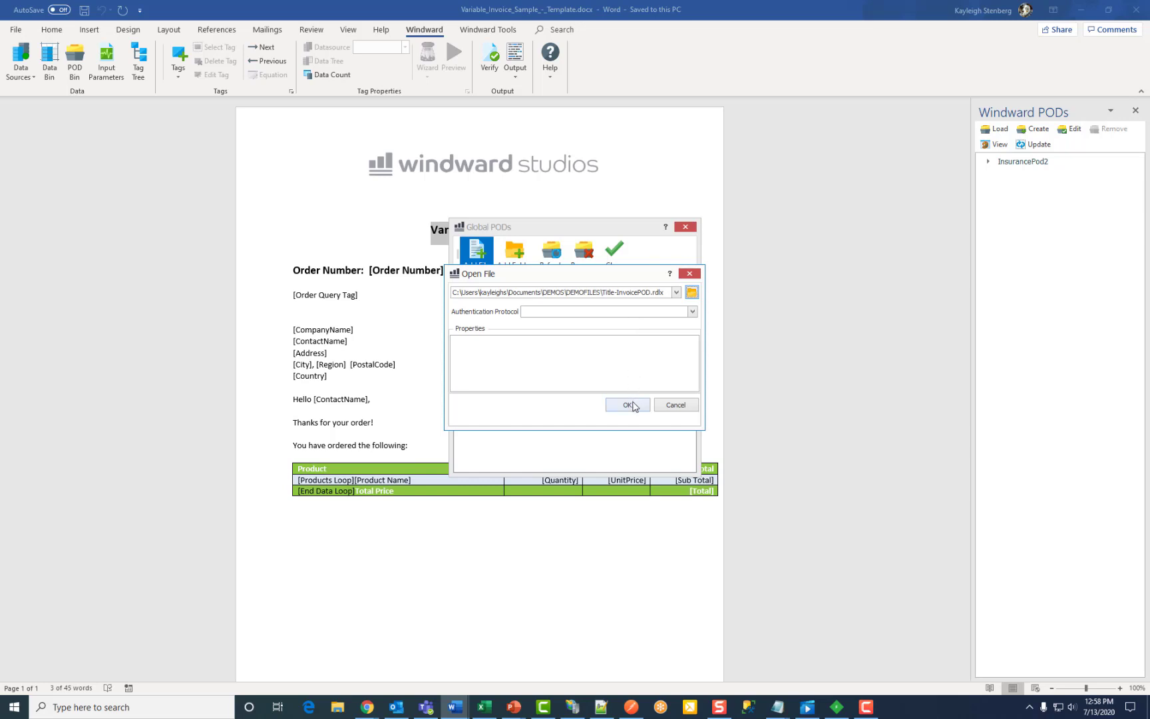
left_click(624, 405)
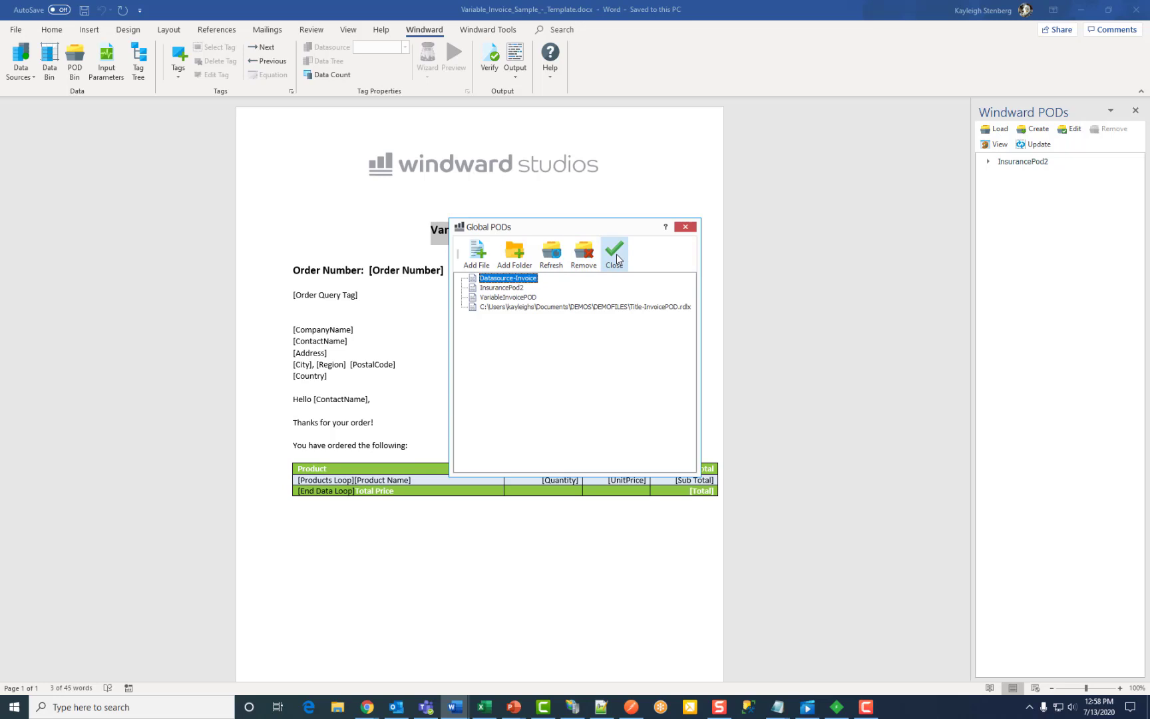
left_click(614, 253)
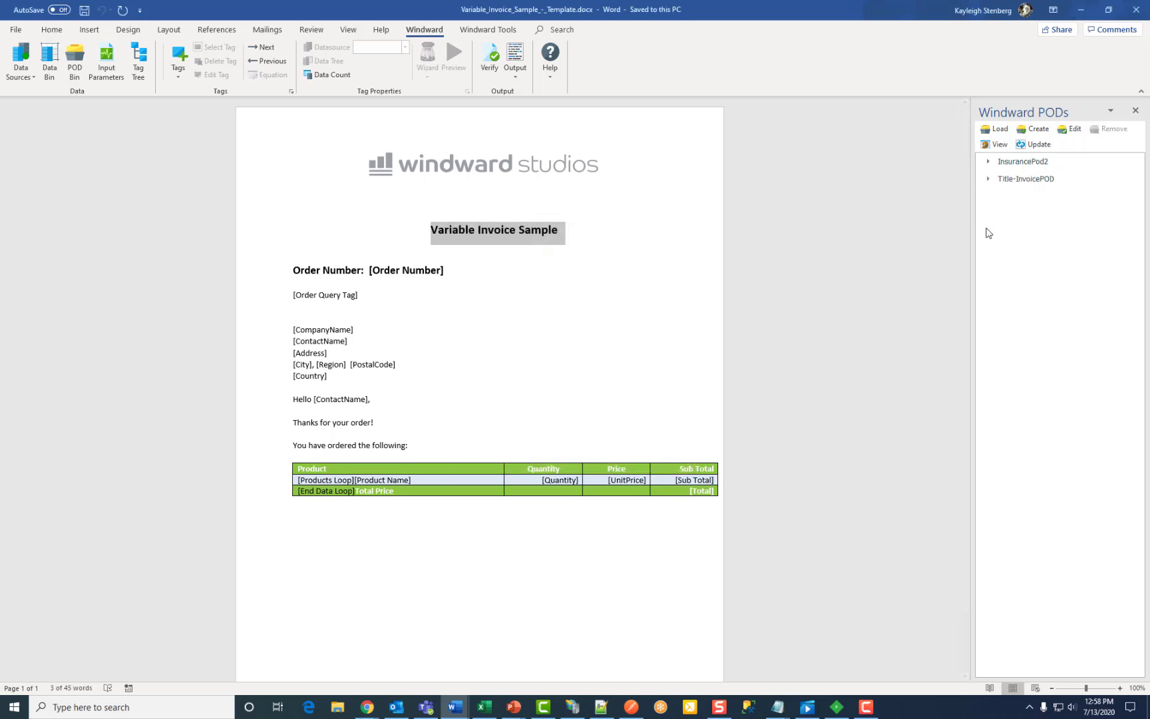
mouse_move(1040, 214)
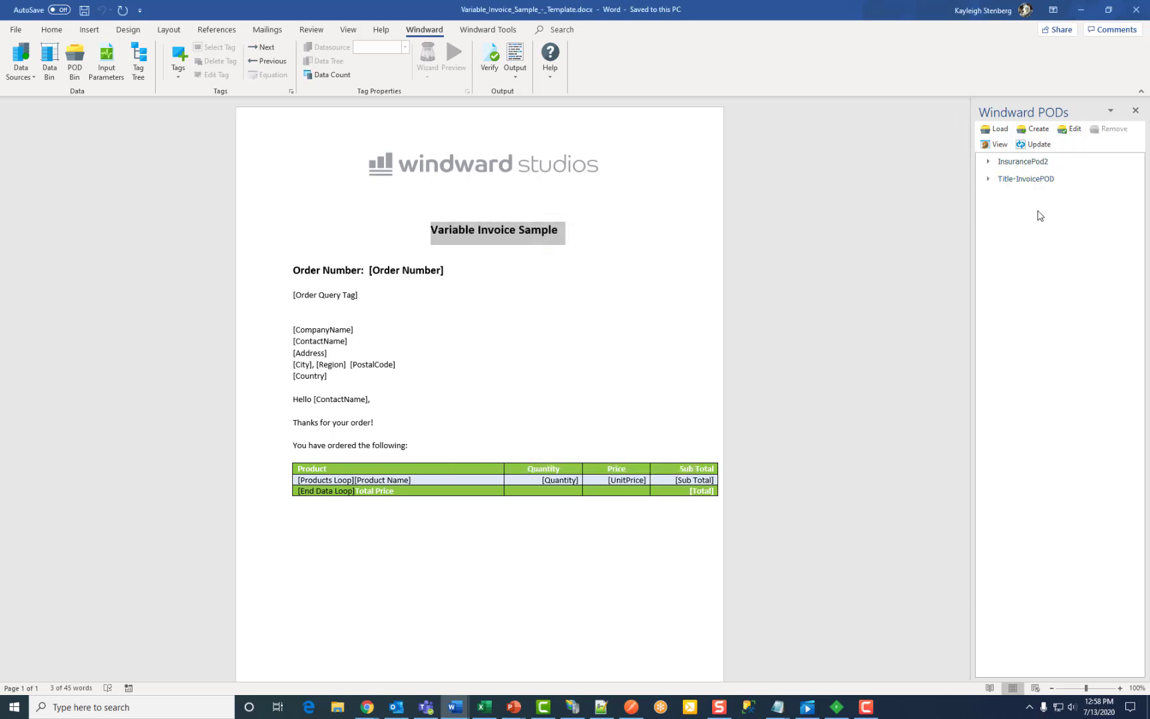
mouse_move(1054, 226)
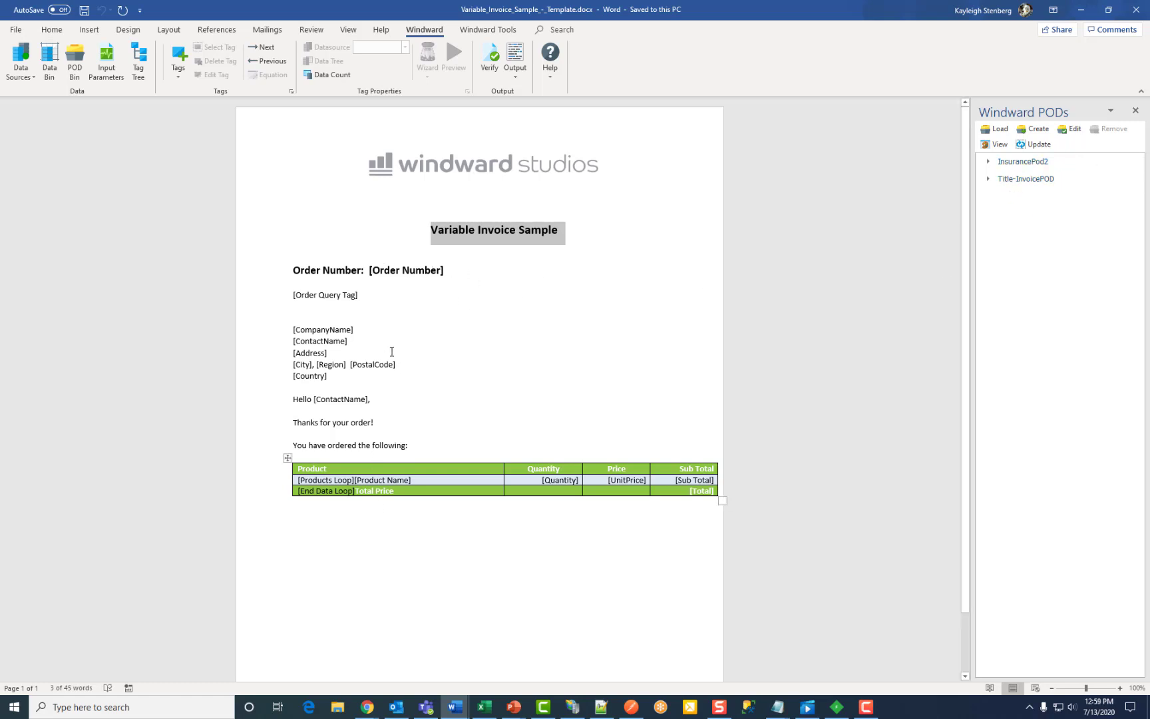
mouse_move(441, 367)
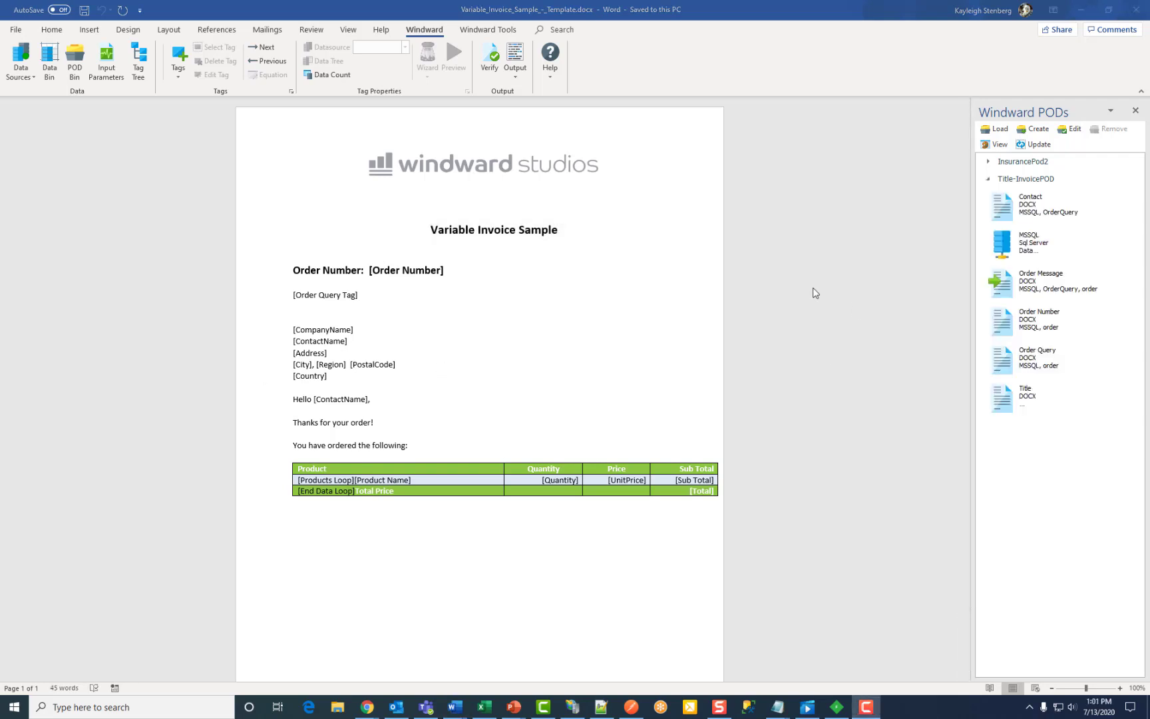
mouse_move(1064, 224)
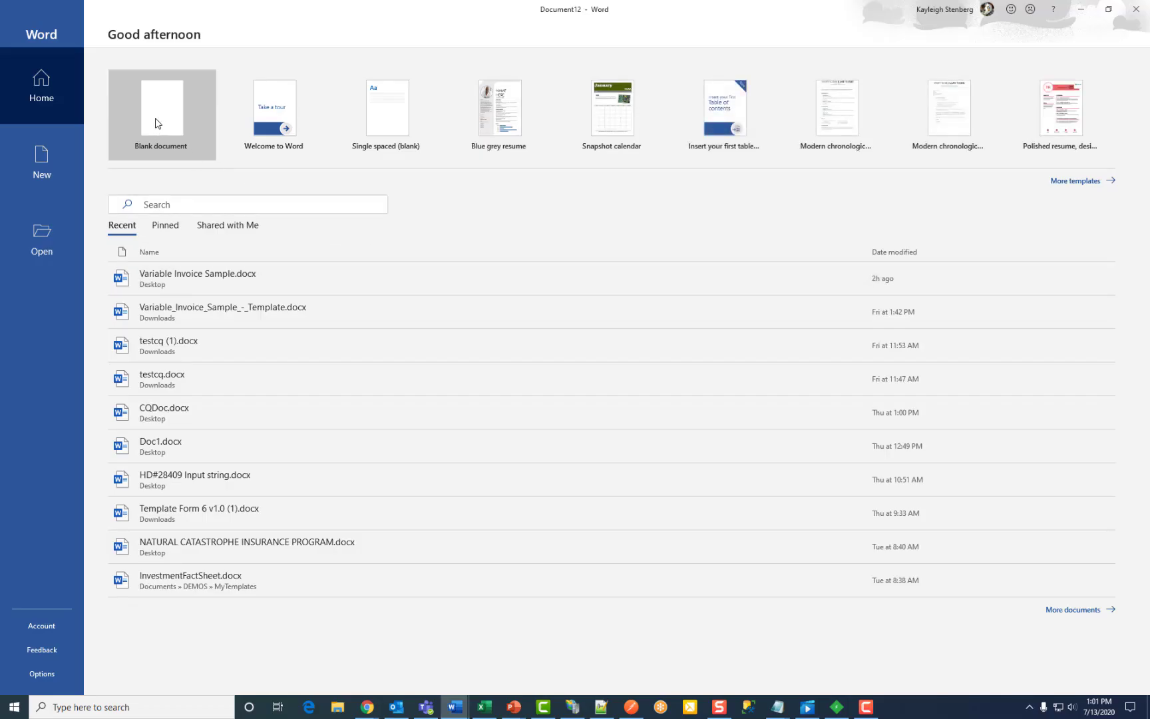
Step: Start a blank document and show the Windward PODs pane with the loaded POD files
left_click(161, 114)
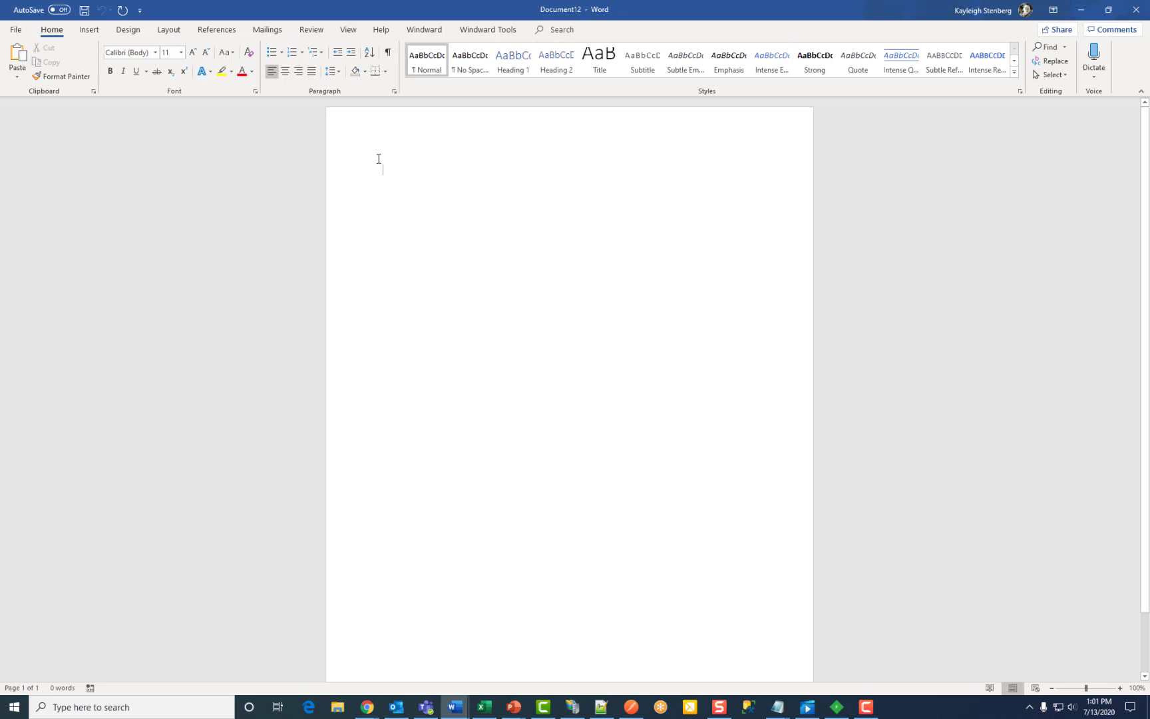
mouse_move(578, 183)
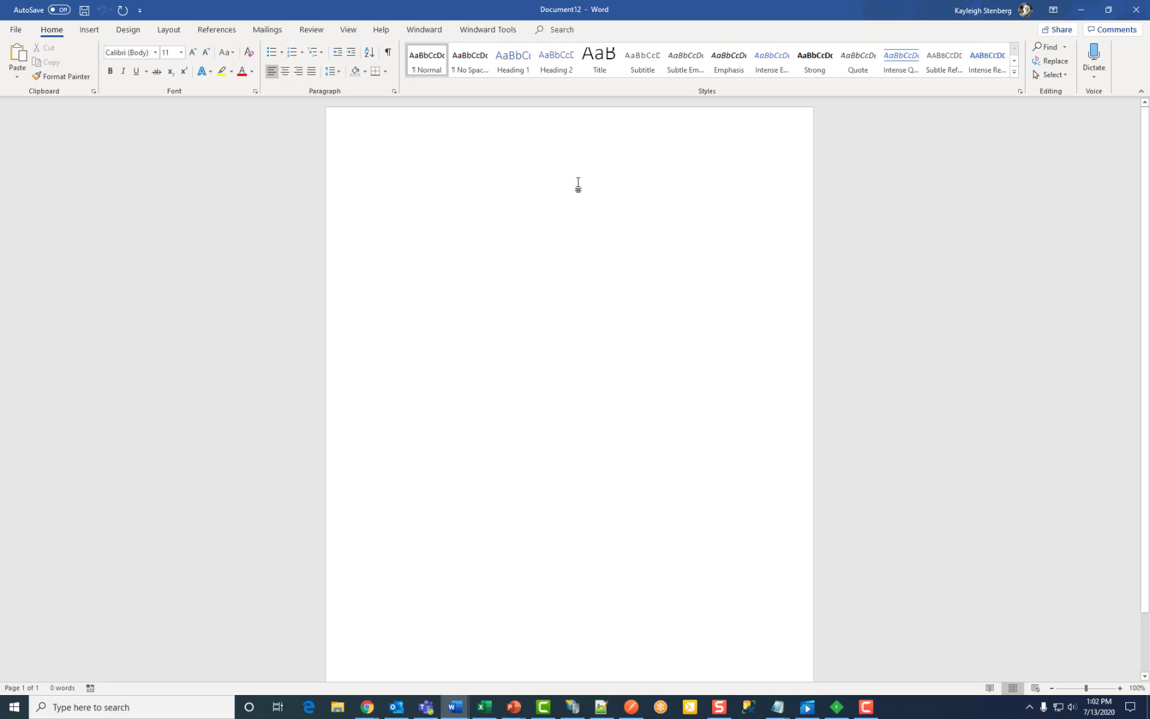
left_click(423, 29)
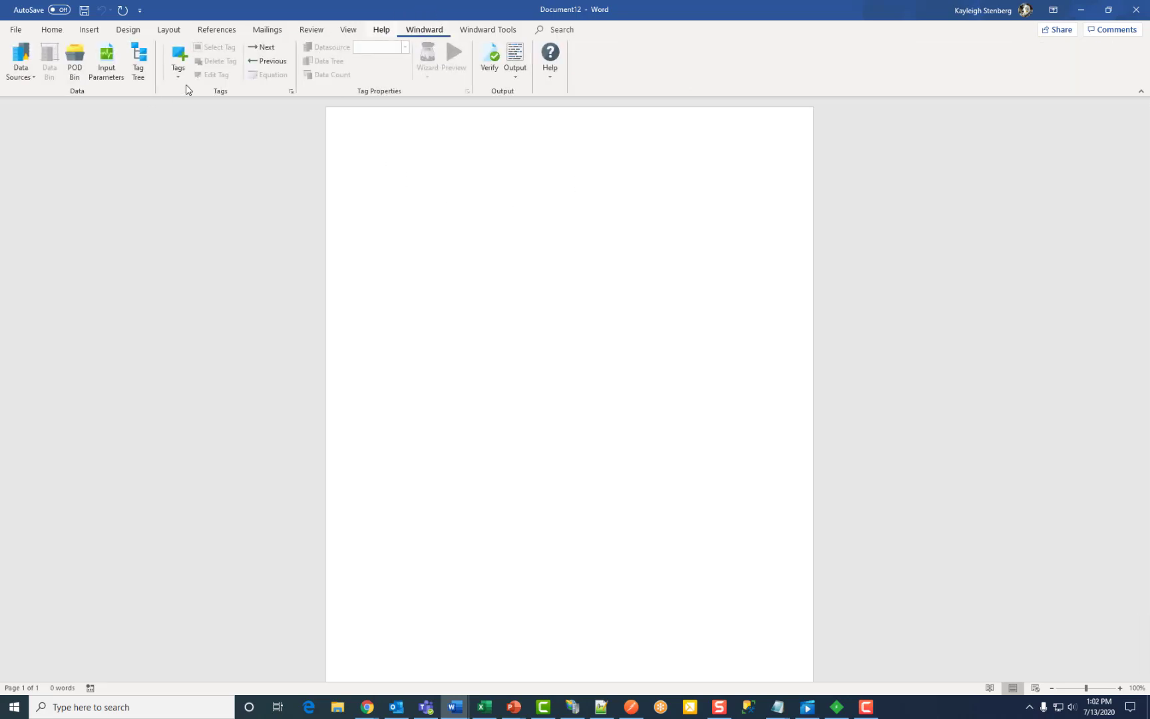
left_click(75, 61)
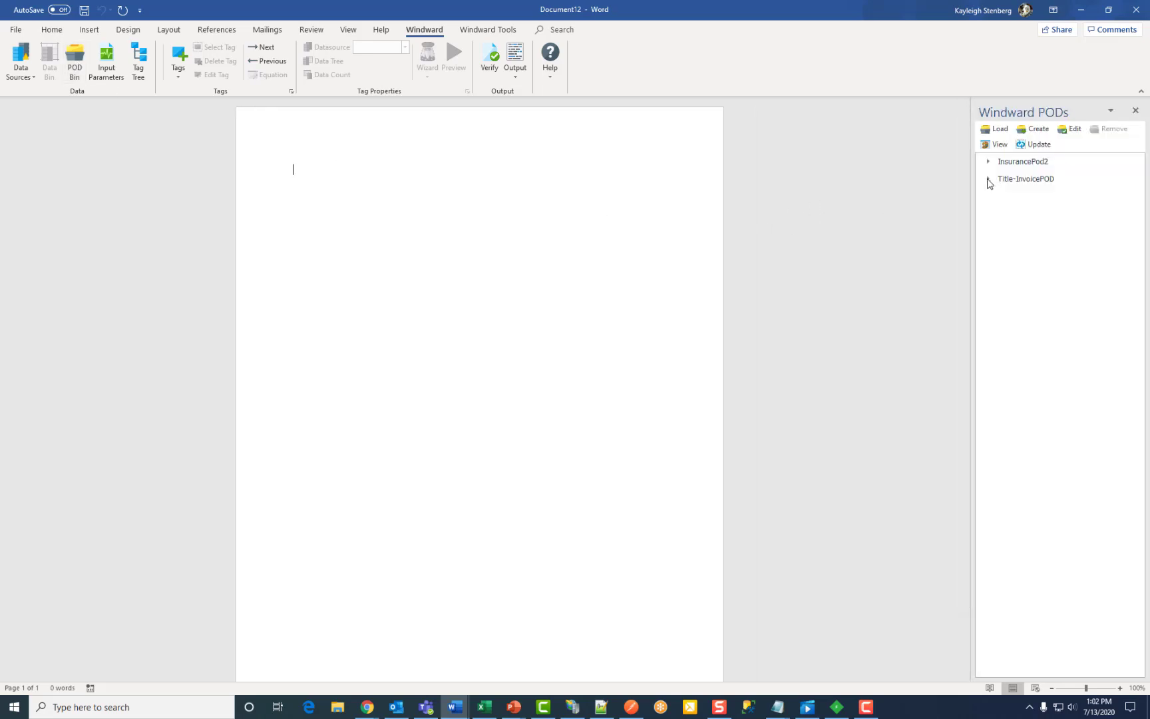
Step: Add Title-InvoicePOD's MSSQL datasource to the document and place the cursor at its start
left_click(989, 178)
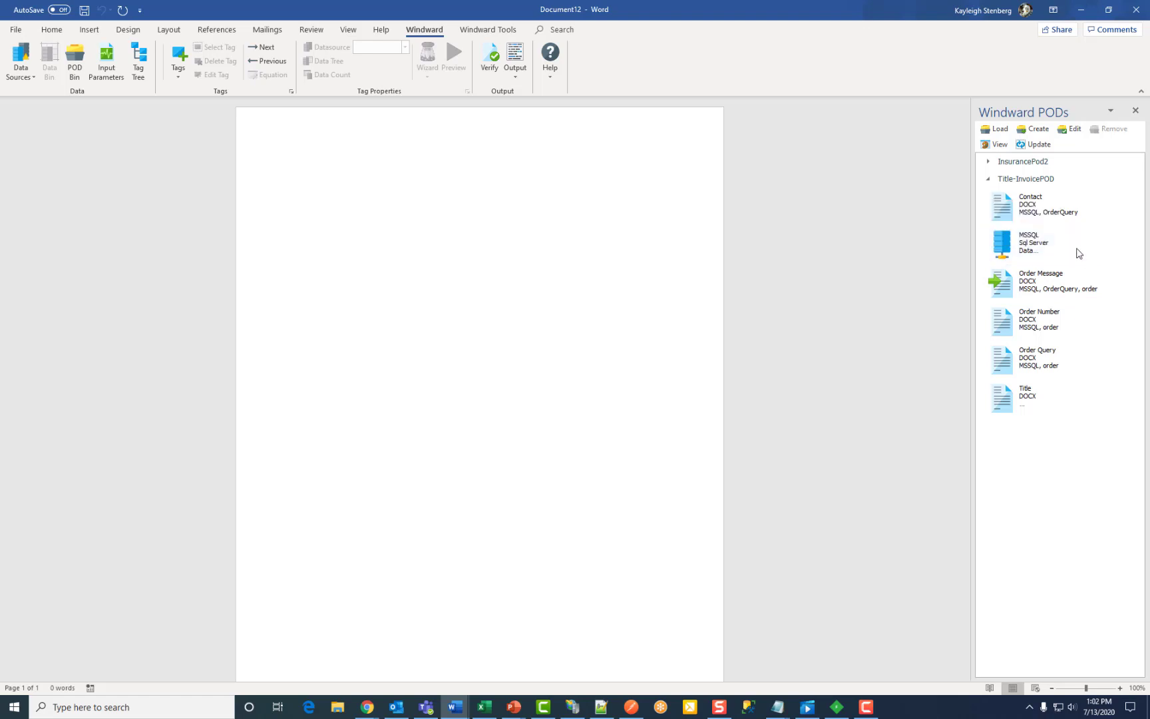
left_click(1034, 242)
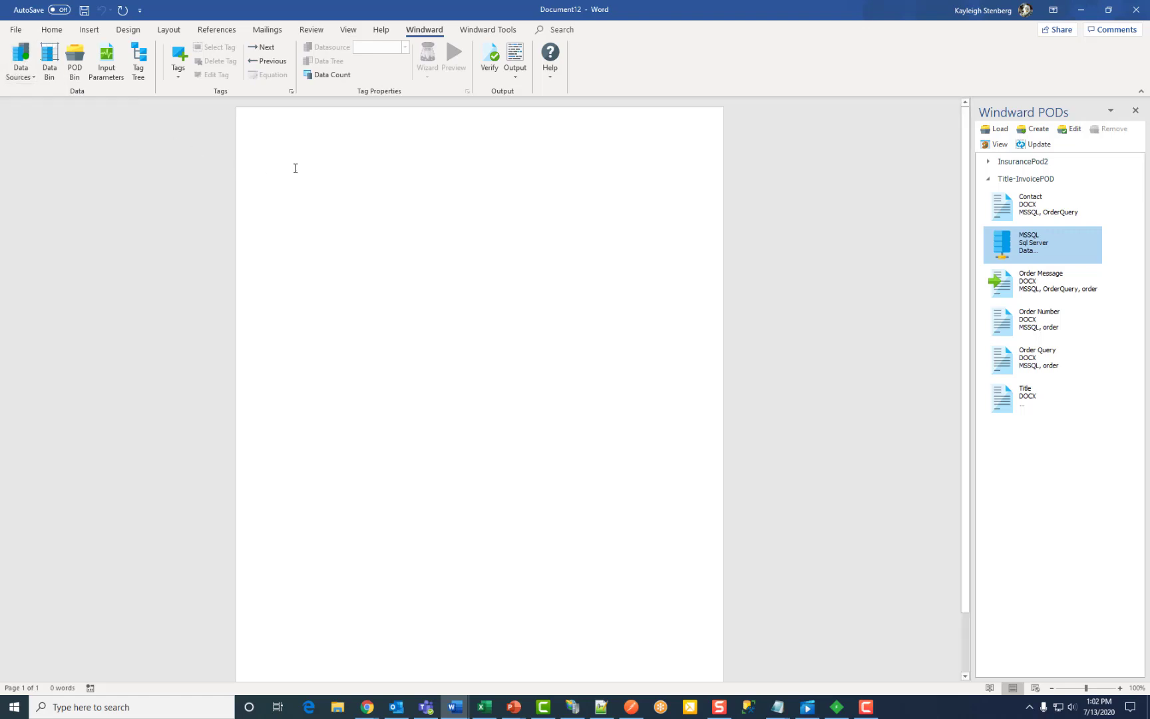
mouse_move(299, 217)
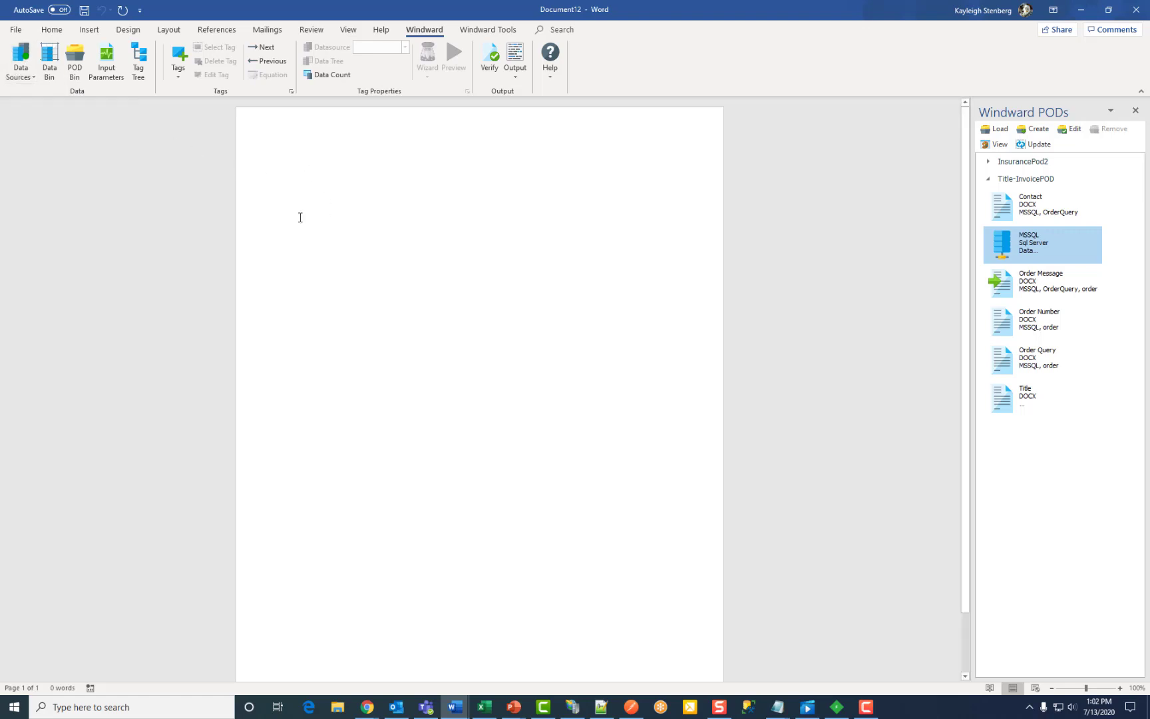
left_click(293, 169)
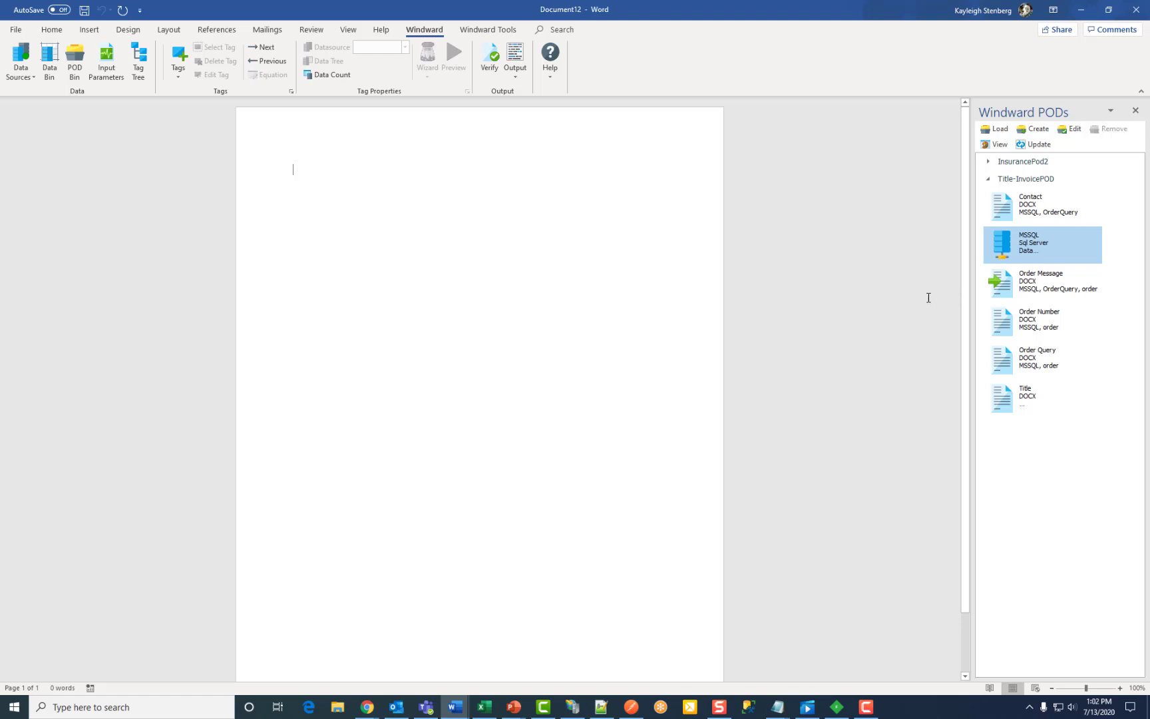
mouse_move(320, 168)
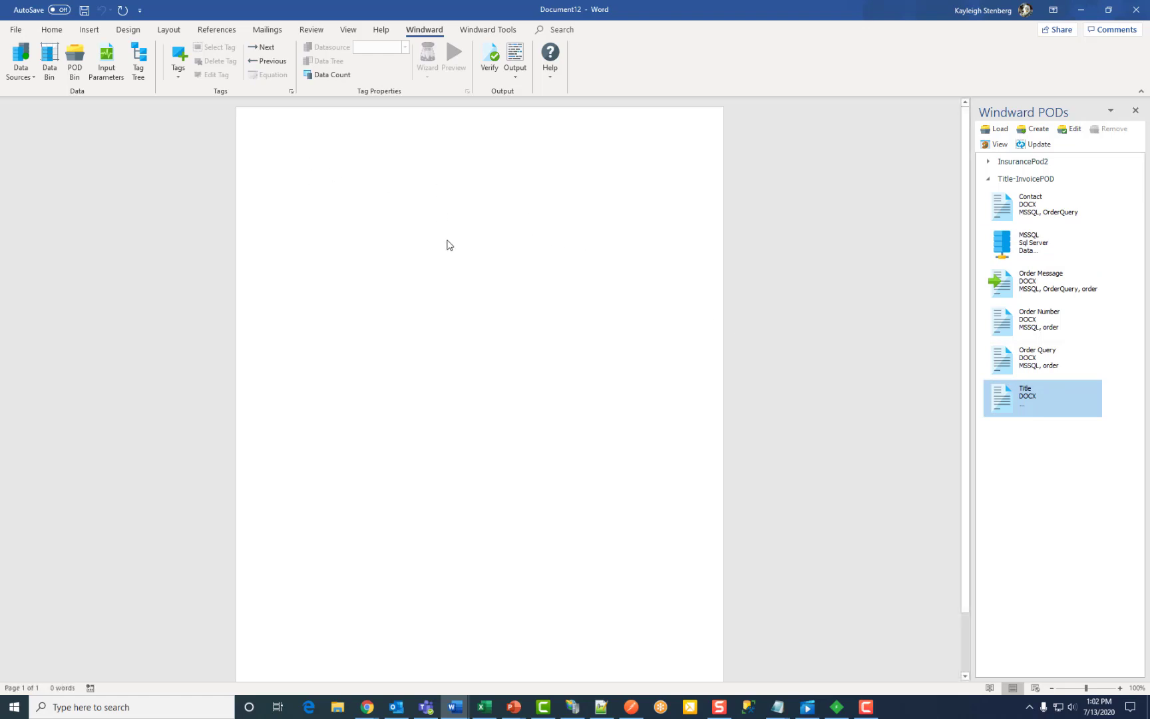
mouse_move(459, 265)
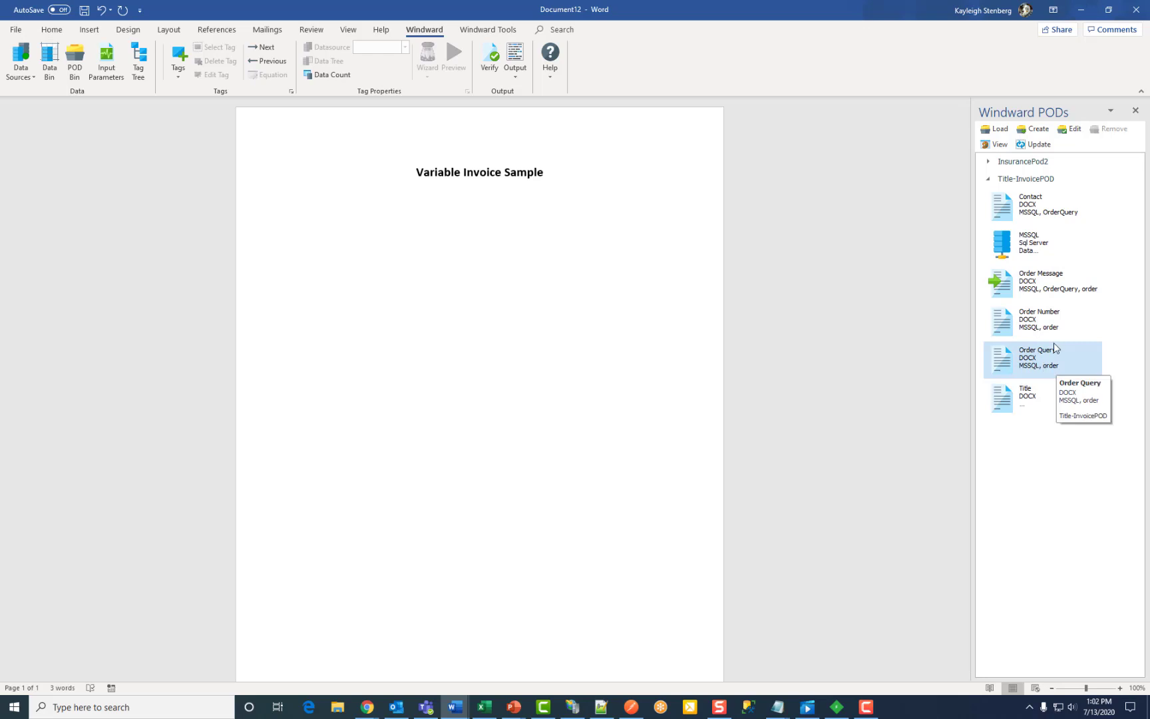
mouse_move(1062, 325)
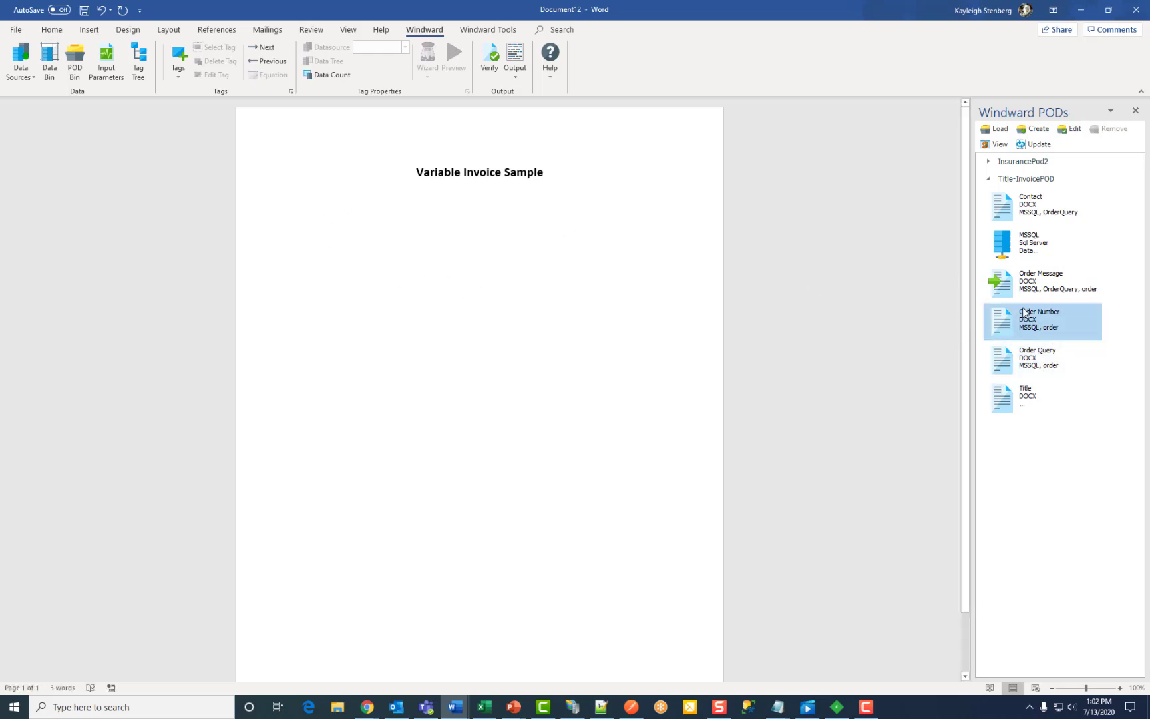
Step: Insert the Order Number POD into the document below the title
double_click(1041, 319)
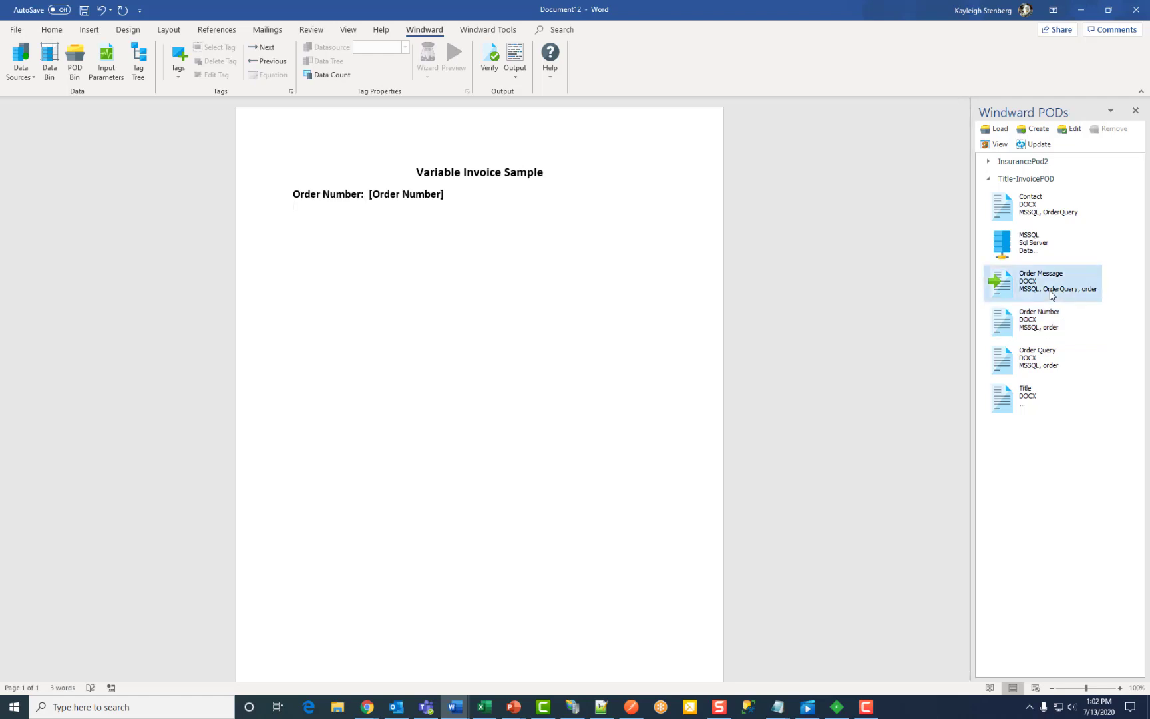
mouse_move(1062, 326)
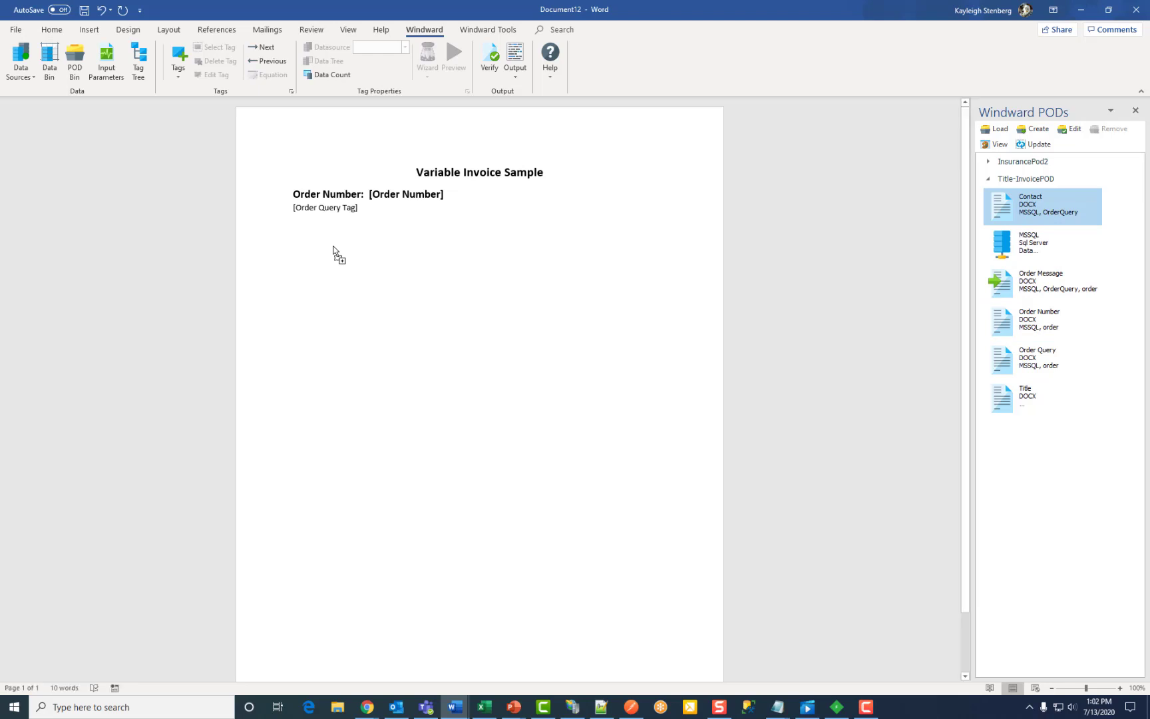
mouse_move(749, 328)
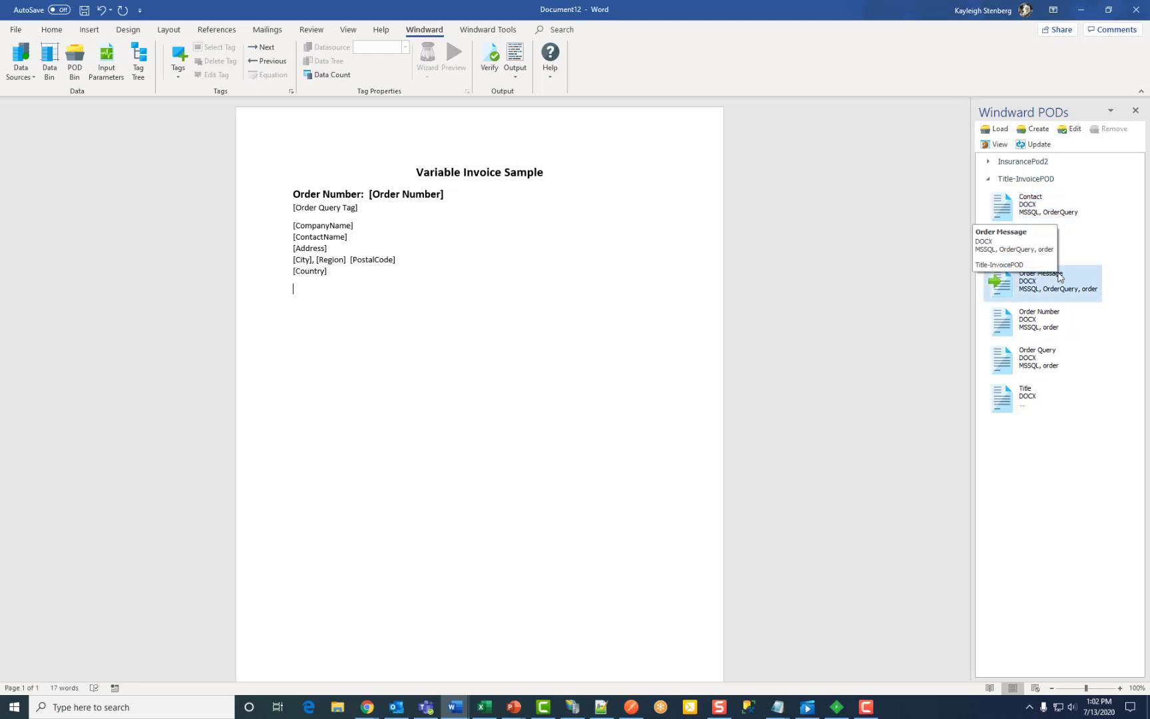
mouse_move(1038, 321)
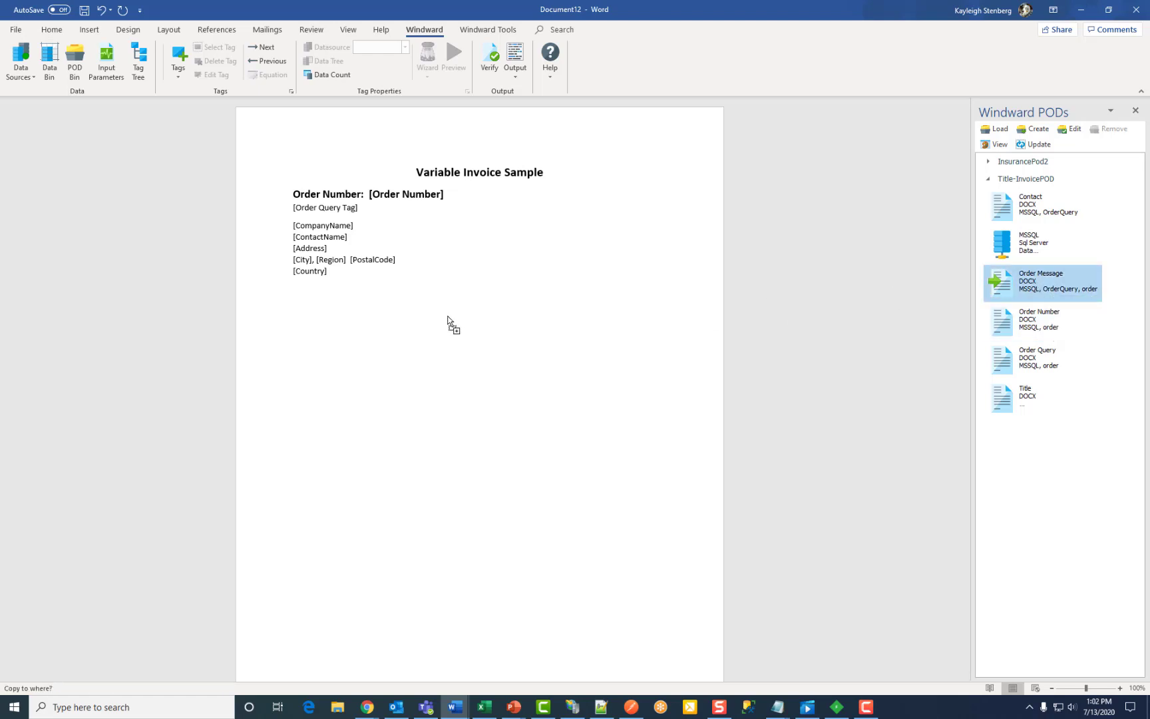
mouse_move(345, 322)
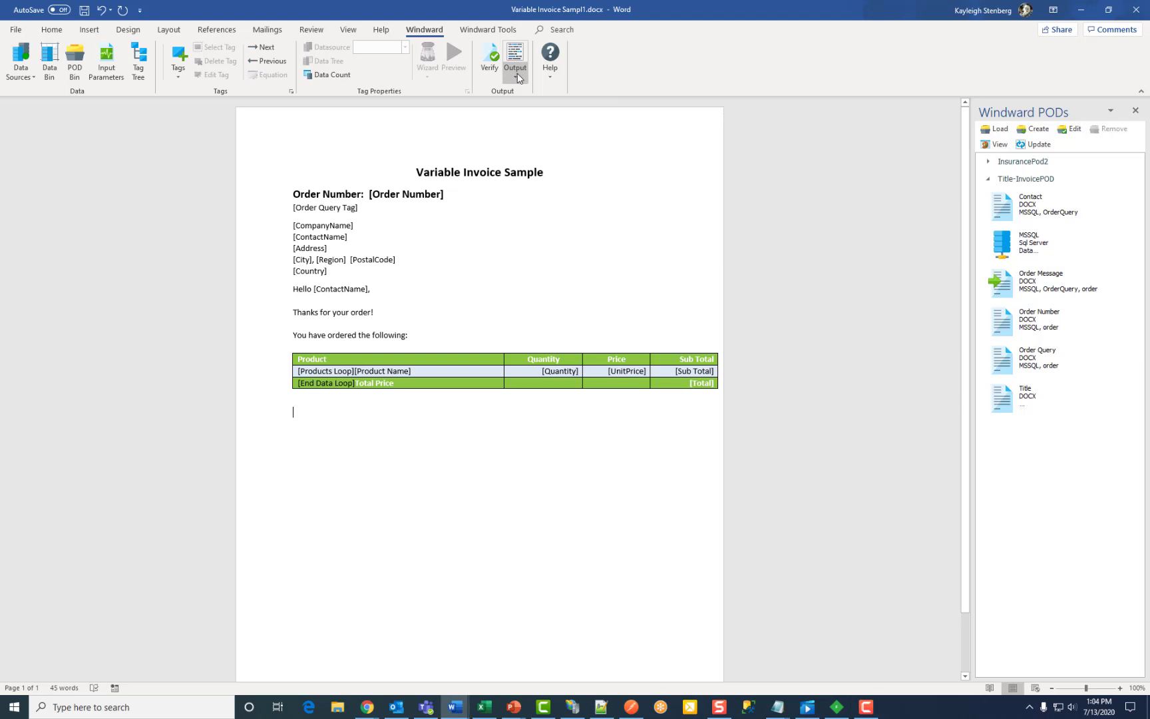
Step: Run the template as a report for order 10537 to produce the filled invoice
left_click(514, 54)
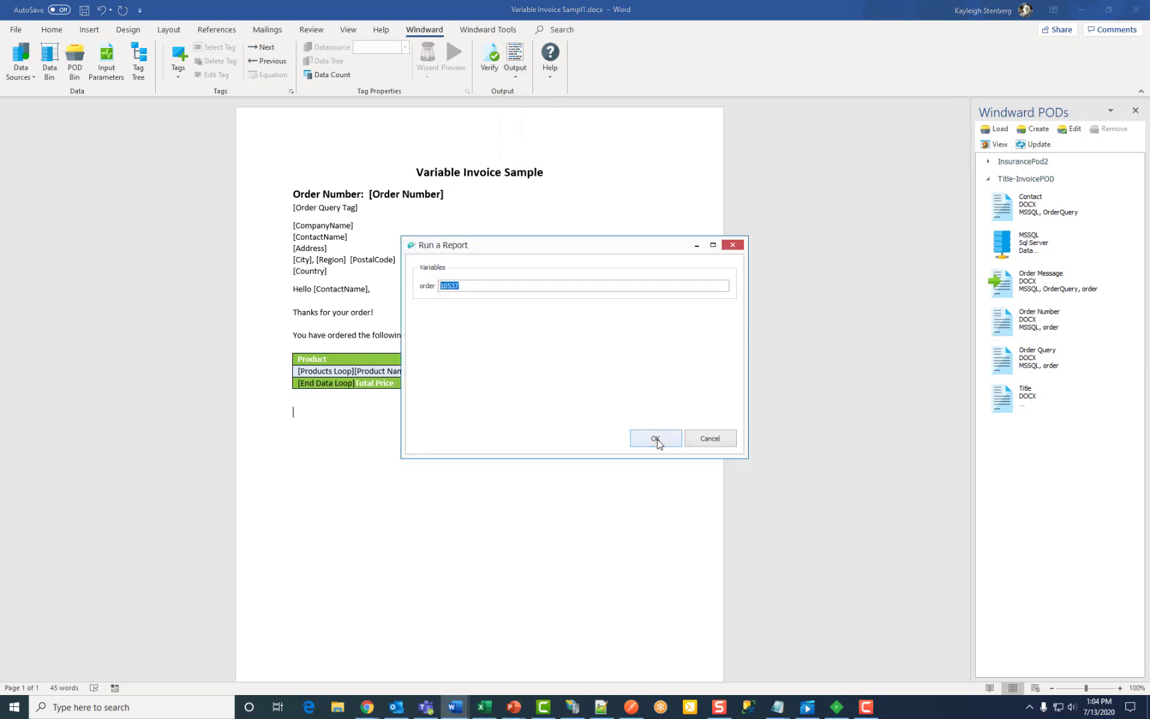
left_click(654, 437)
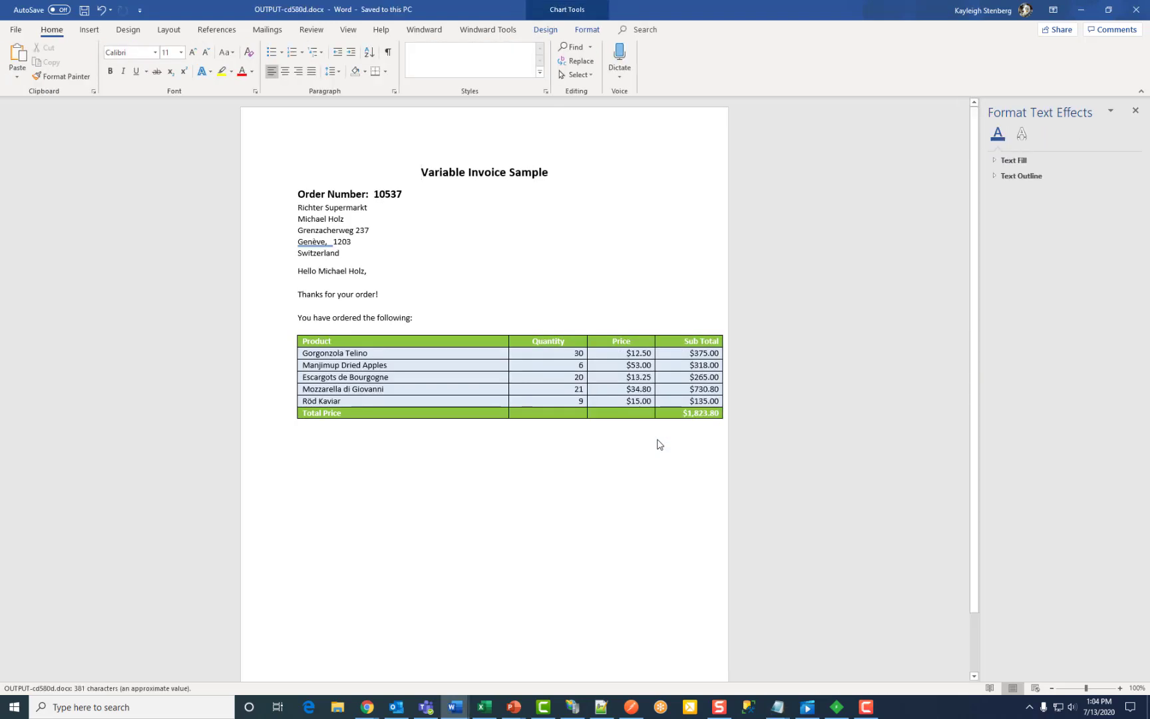
mouse_move(523, 535)
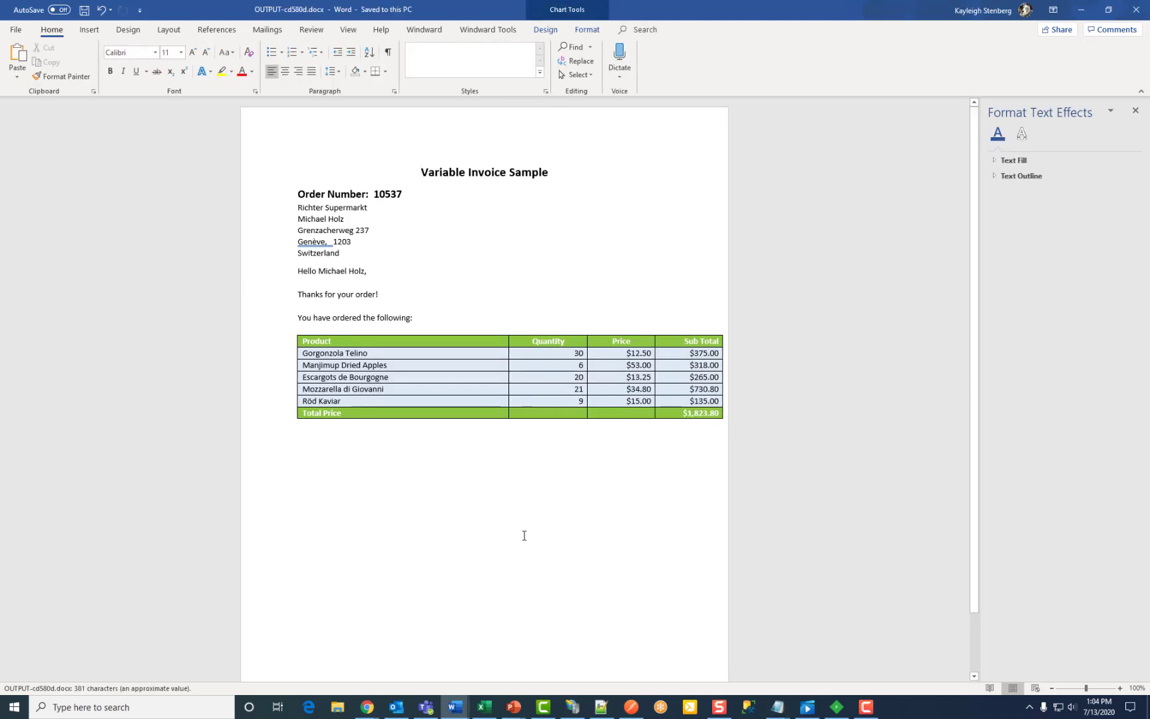